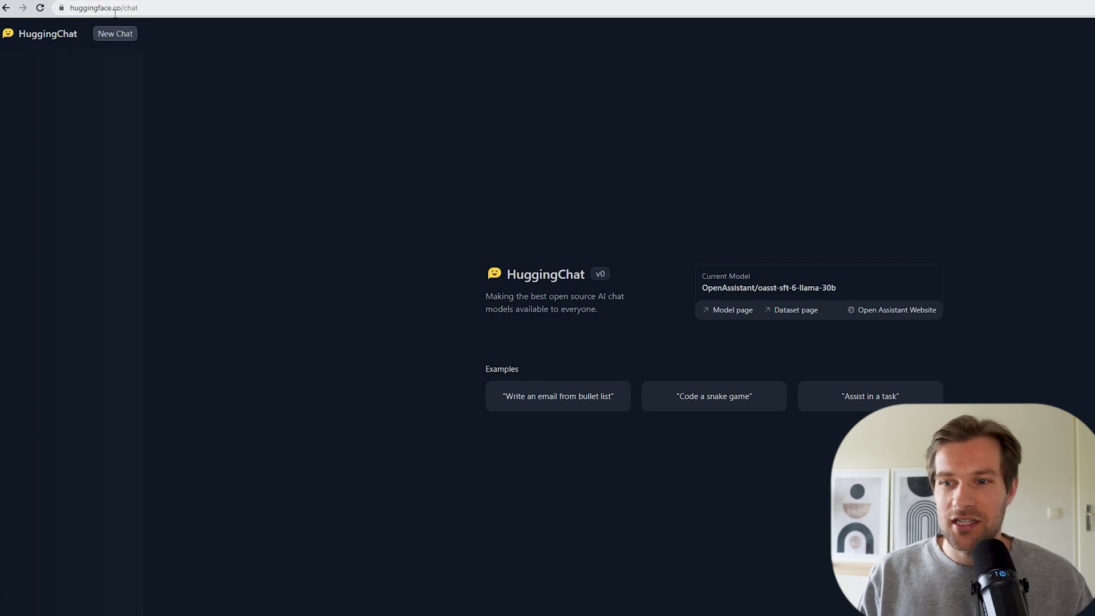
mouse_move(551, 291)
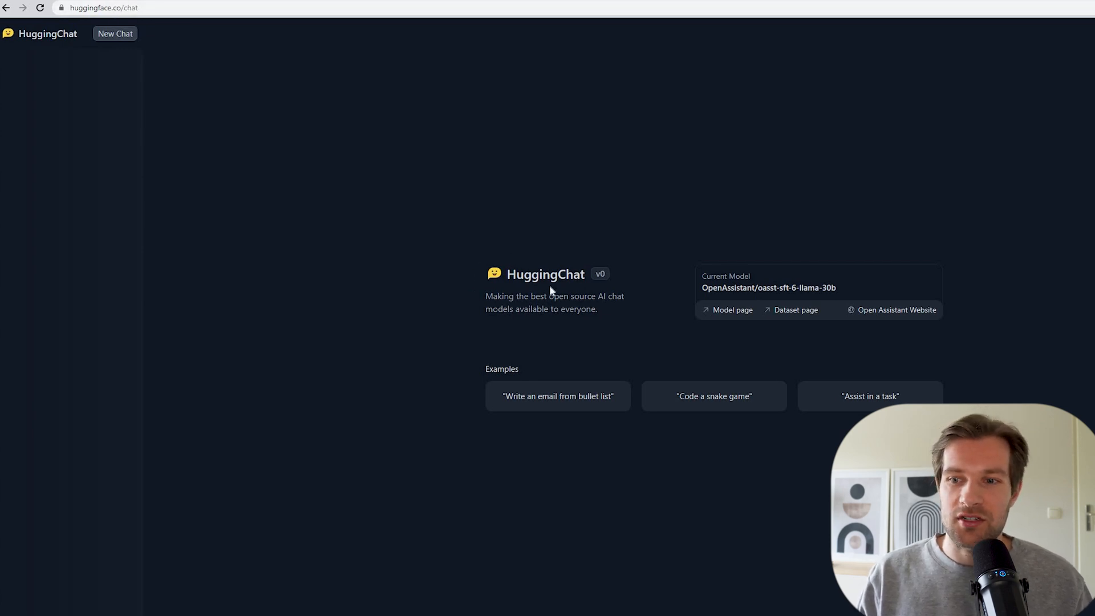
mouse_move(550, 292)
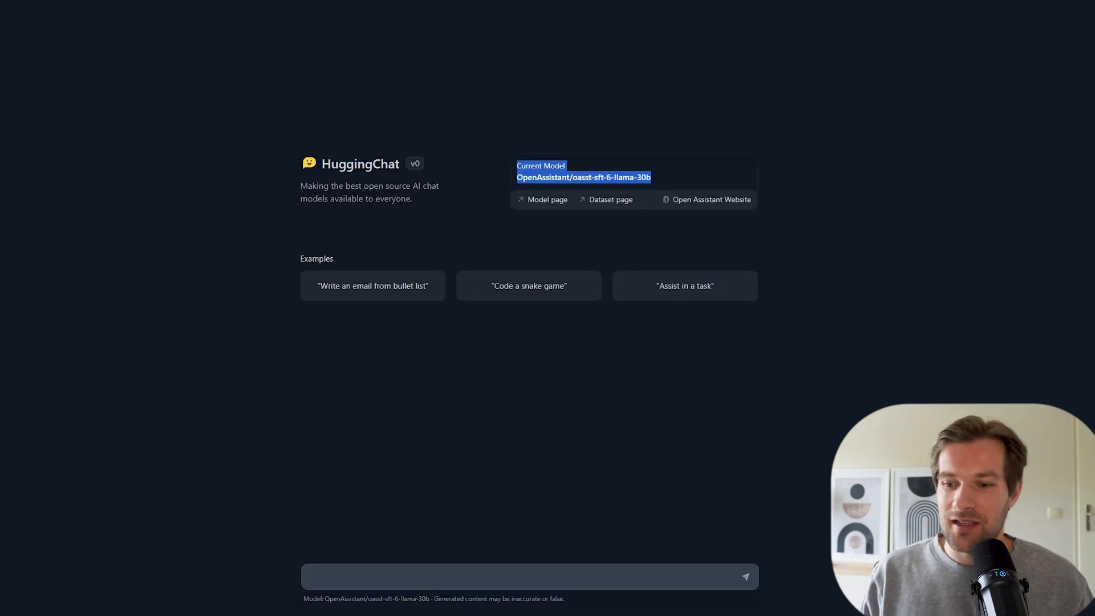
mouse_move(460, 562)
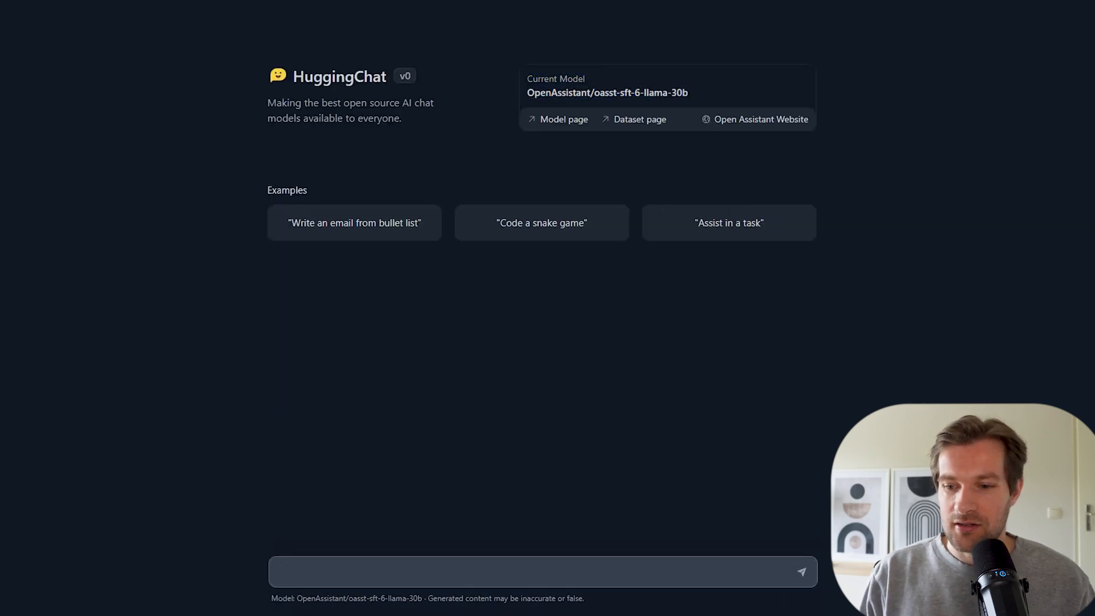
- Begin writing the question 'what is the differ…' in a new HuggingChat chat
text(what is the differ)
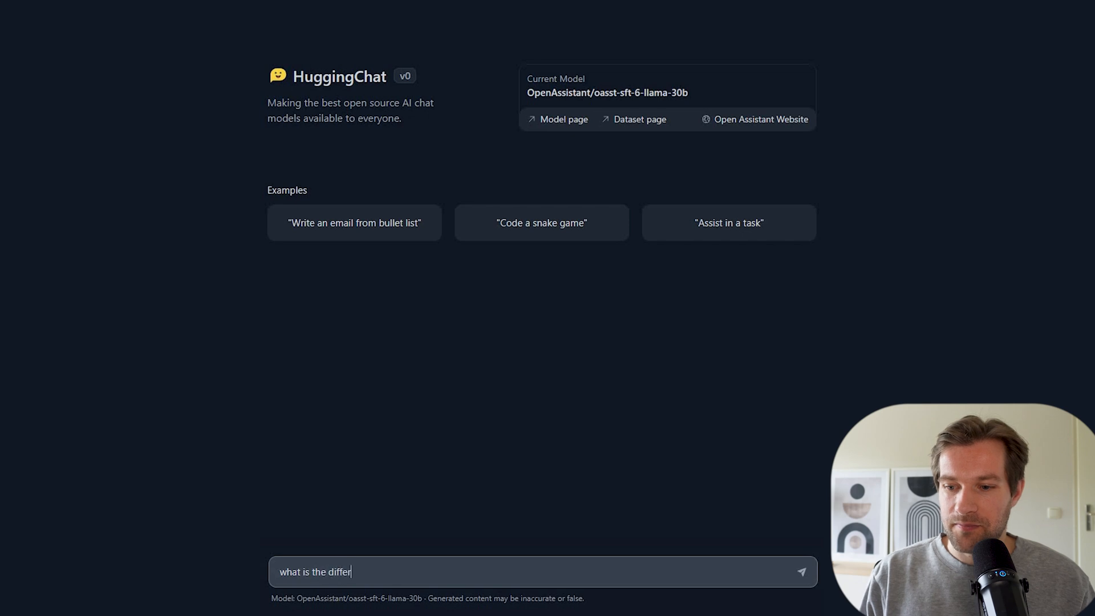
- Send the question comparing OpenAssistant with ChatGPT-4 and read through the answer
text(ence between you)
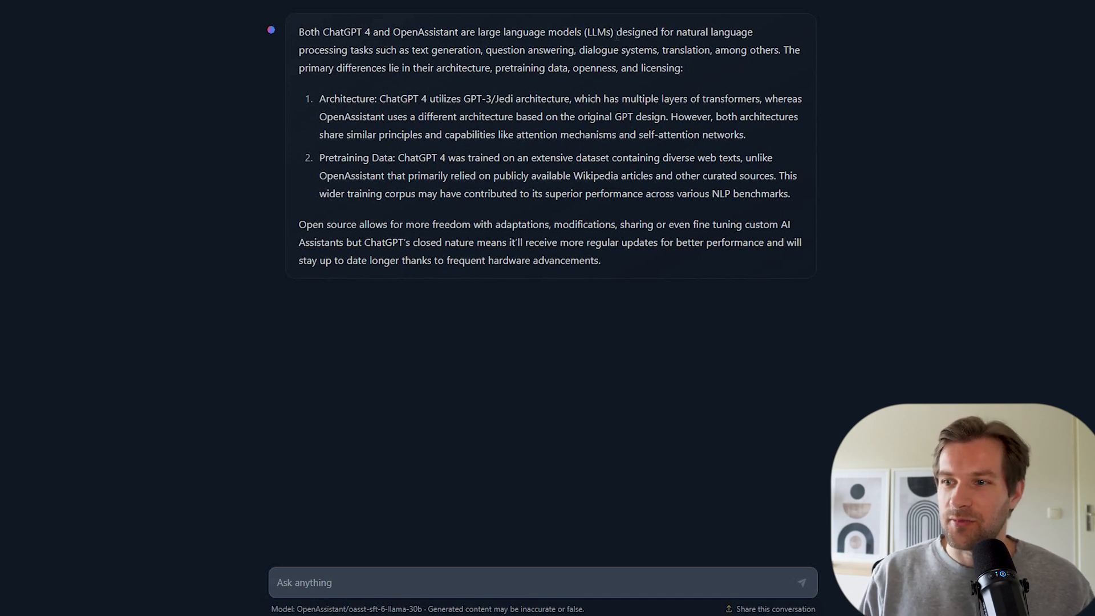
mouse_move(354, 61)
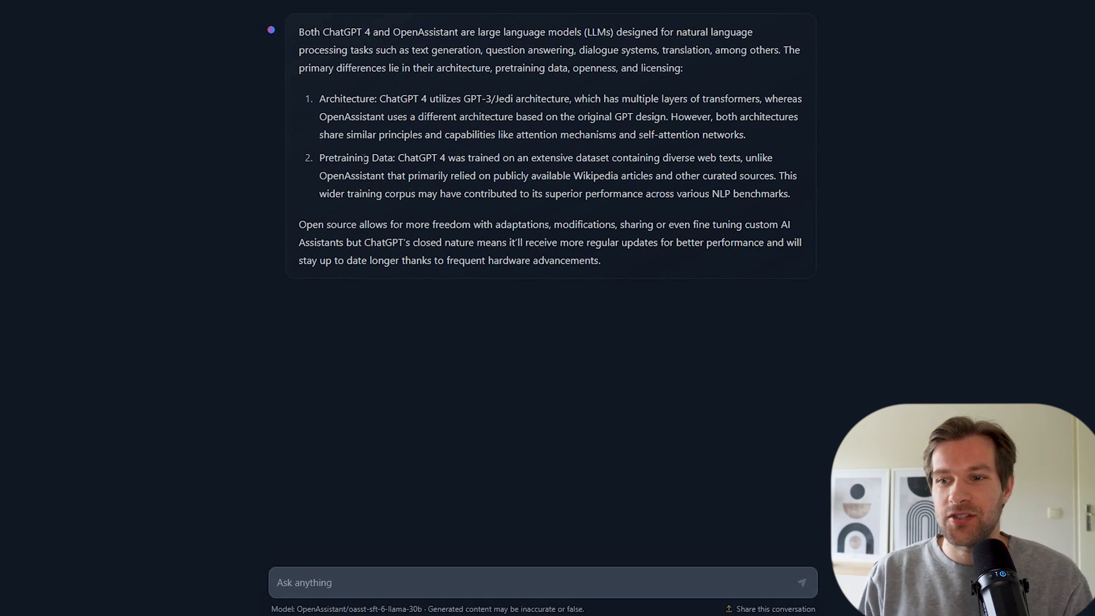
scroll(up, 3)
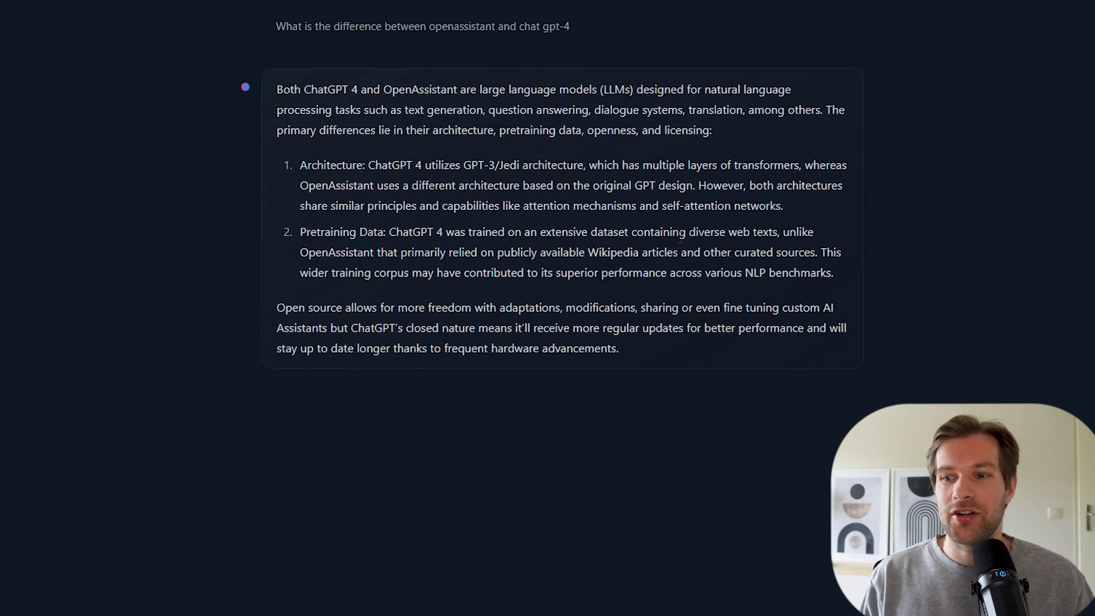
mouse_move(310, 297)
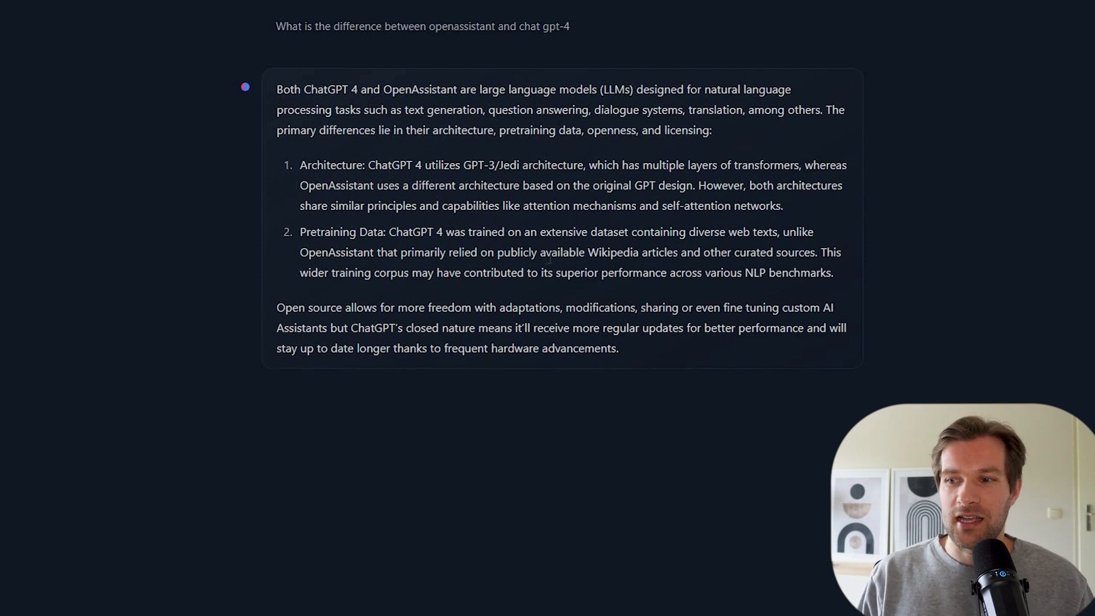
scroll(up, 3)
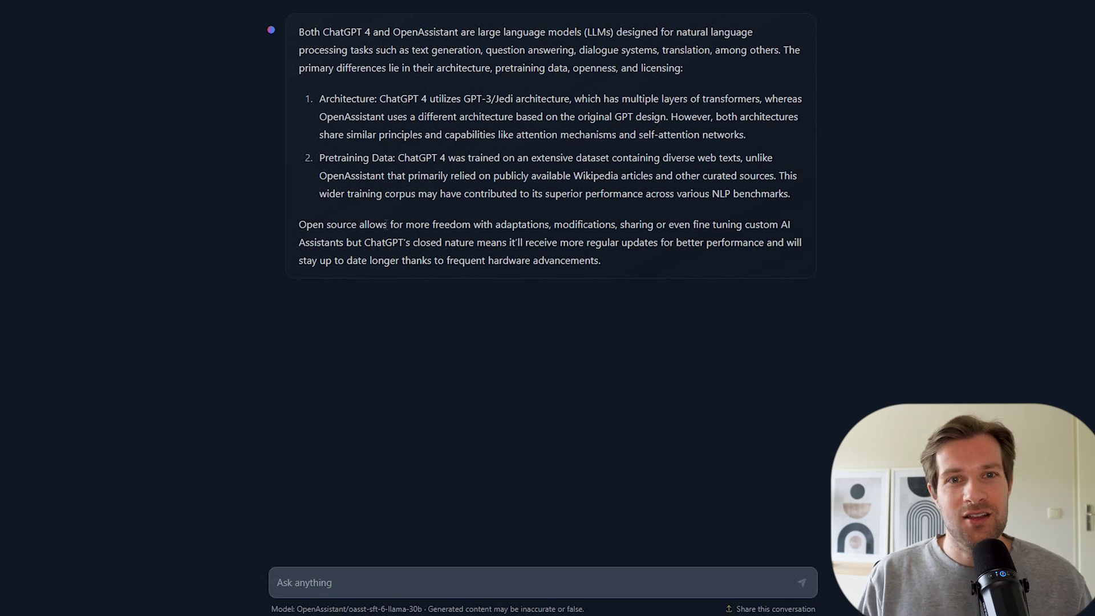
mouse_move(564, 550)
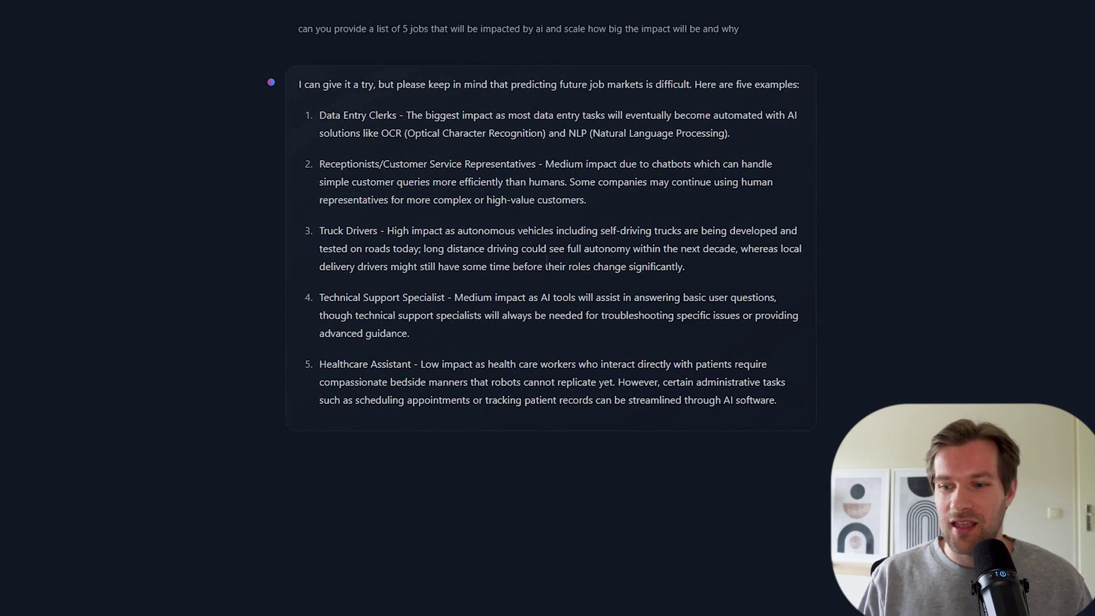
- Review the five-job AI impact list and its table version in HuggingChat
scroll(down, 3)
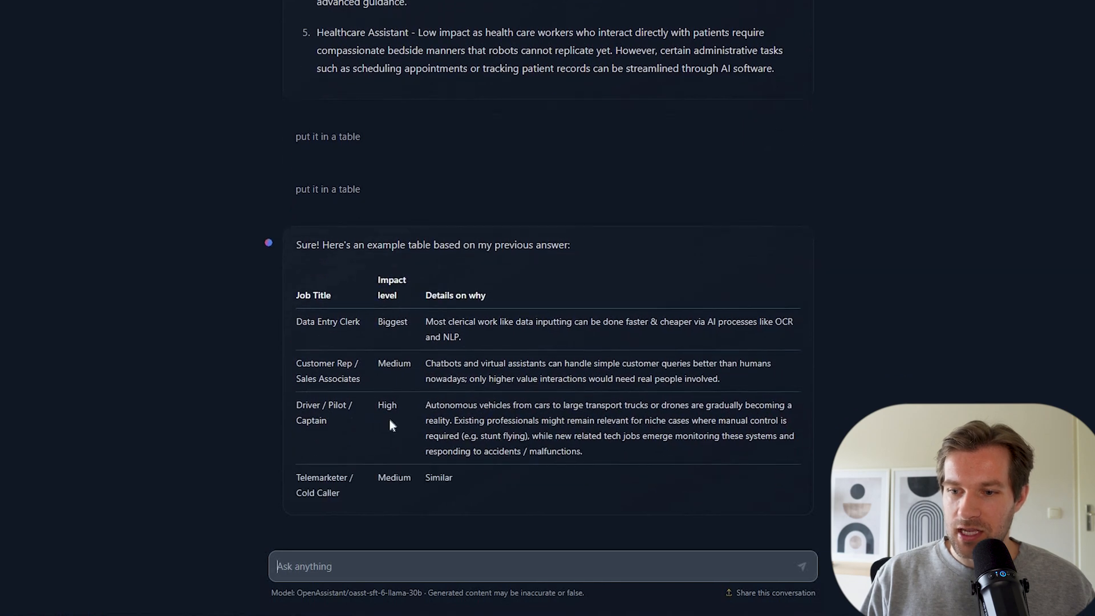
scroll(up, 3)
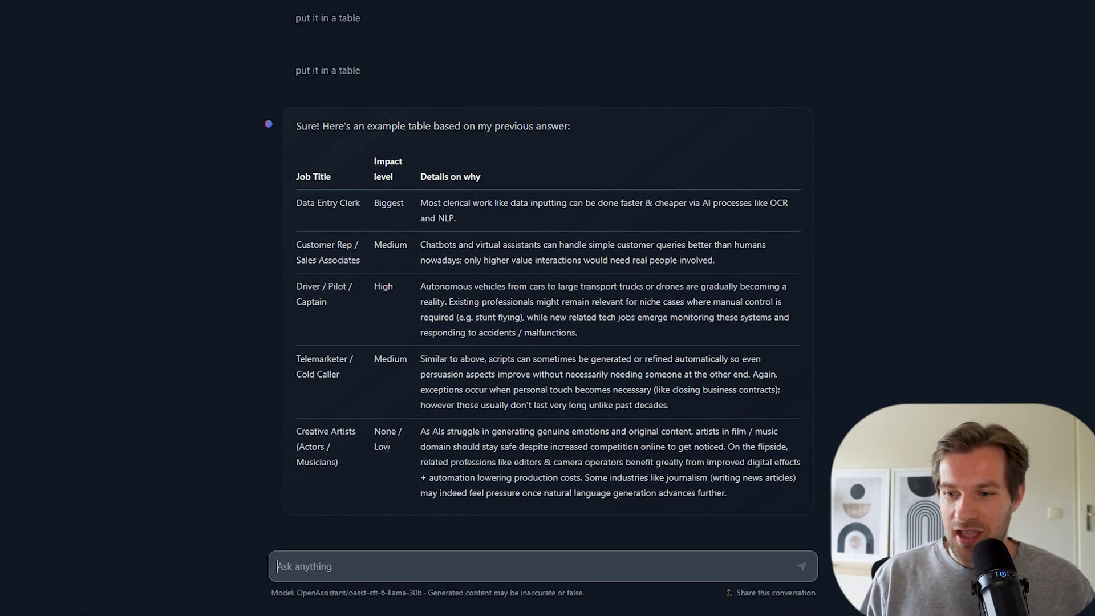
mouse_move(363, 382)
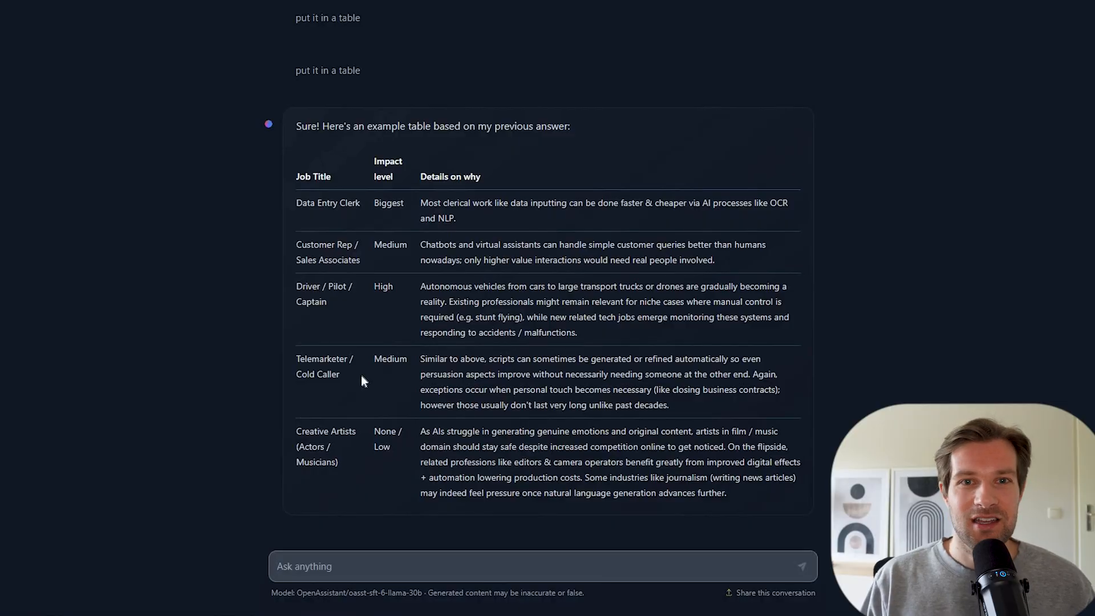
mouse_move(368, 394)
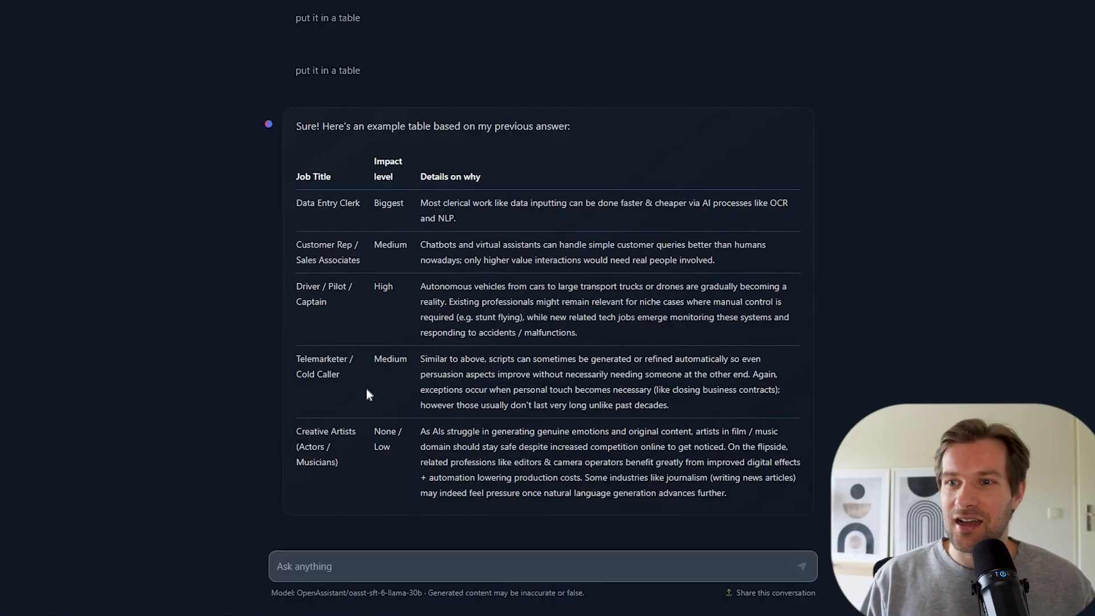
scroll(up, 3)
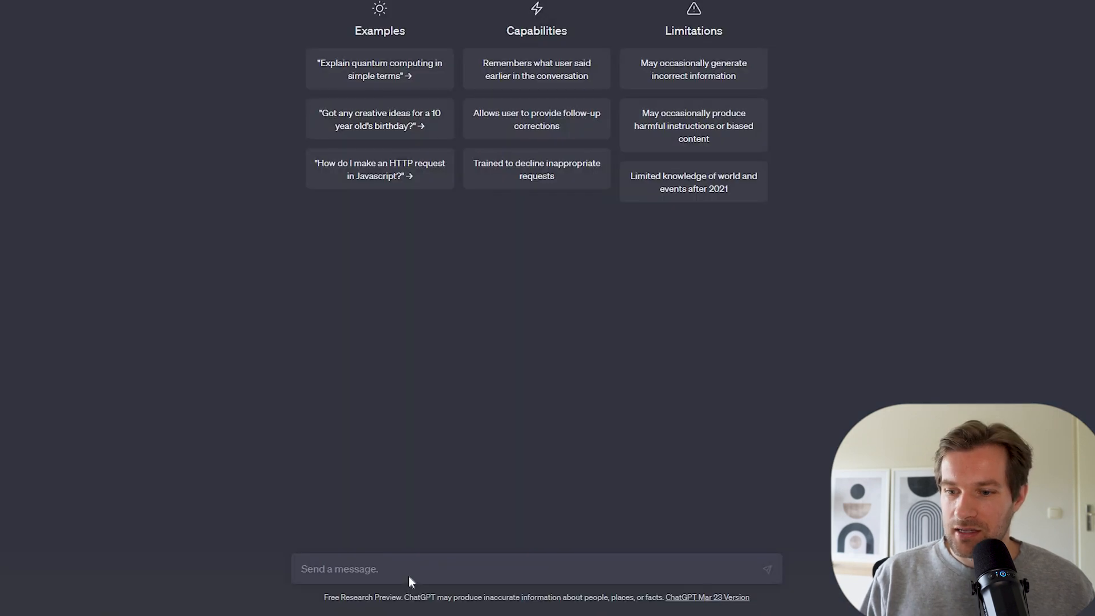
- Ask ChatGPT the same jobs prompts and review its generated impact table
click(767, 568)
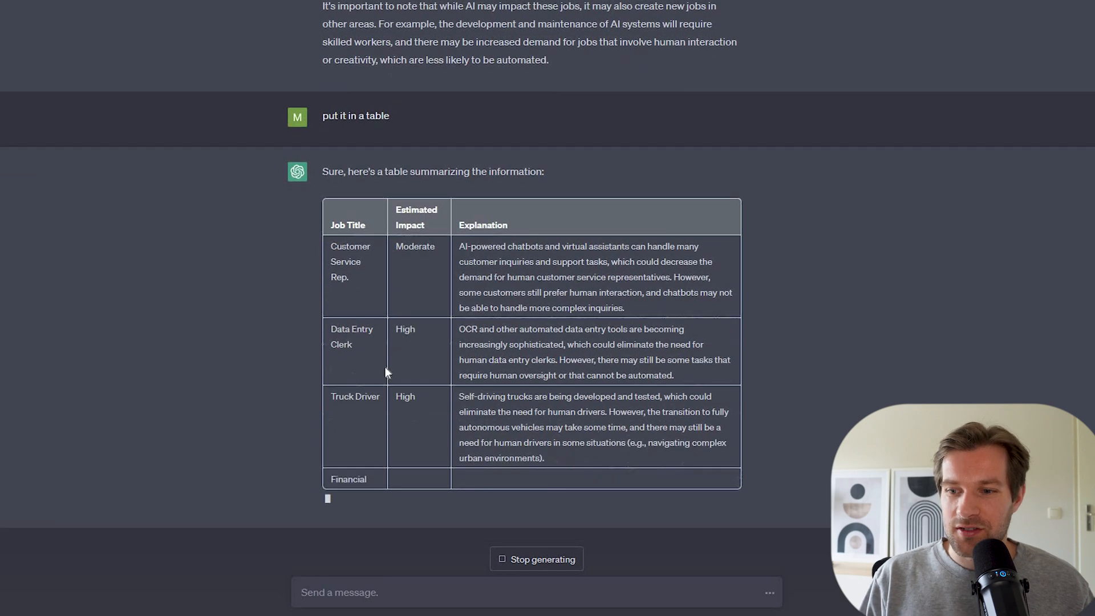
scroll(up, 3)
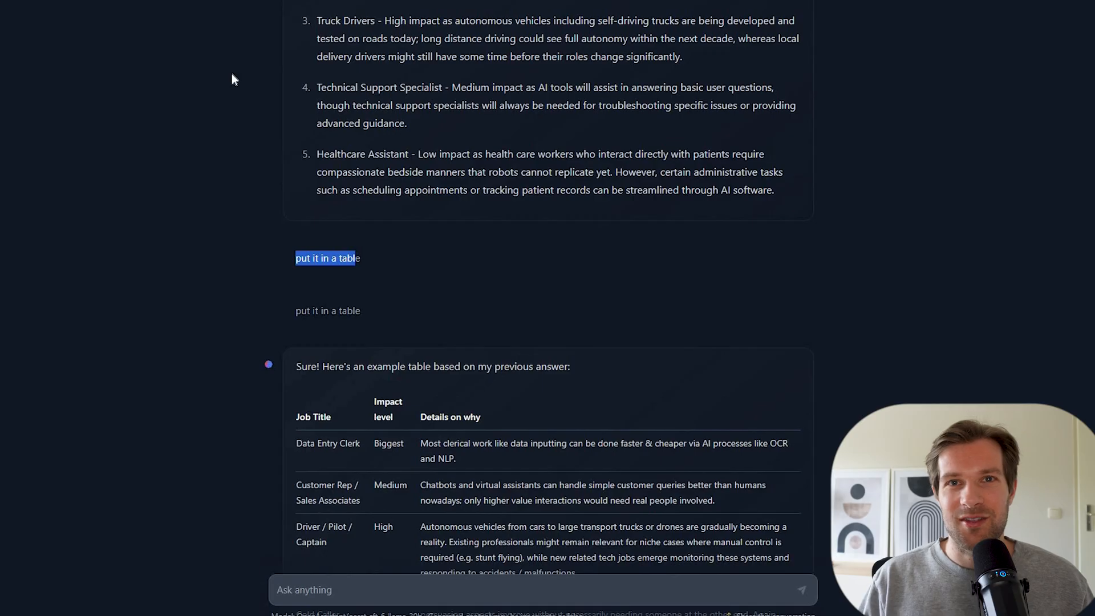
scroll(down, 3)
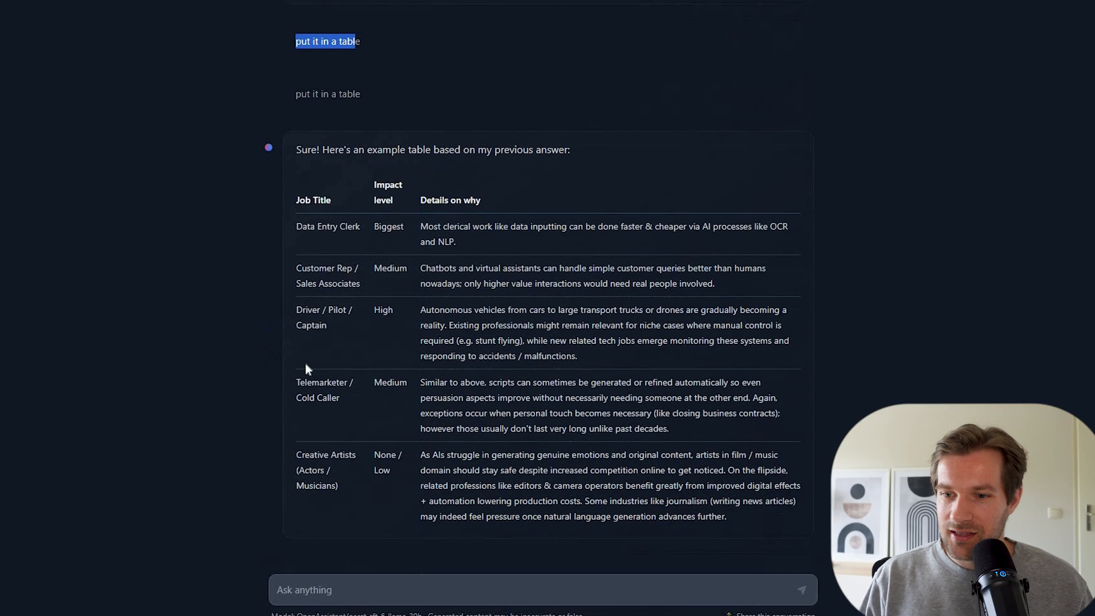
mouse_move(310, 367)
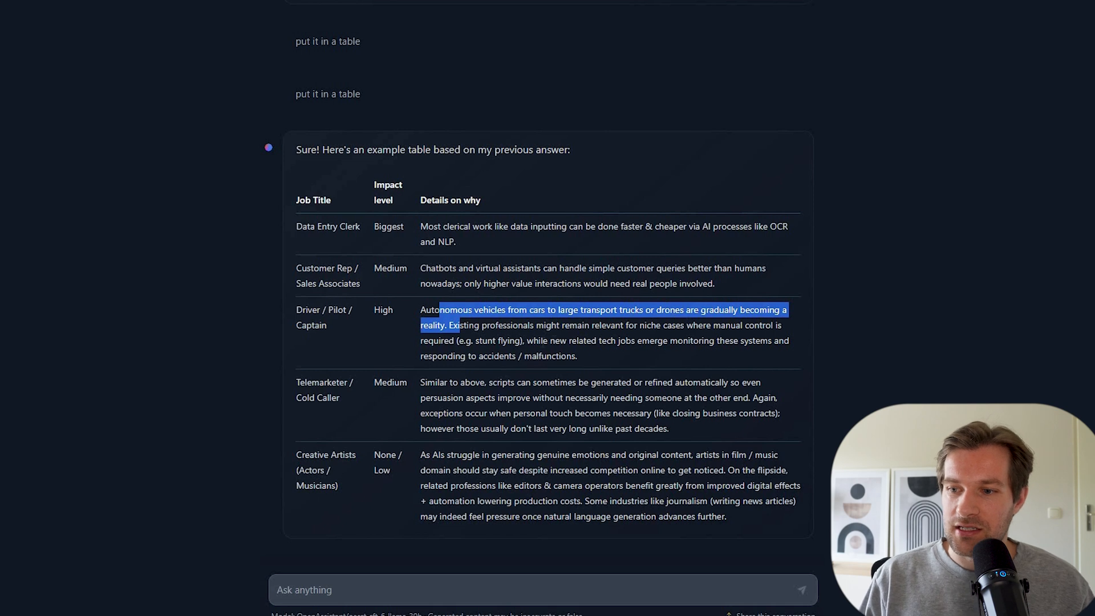
mouse_move(692, 352)
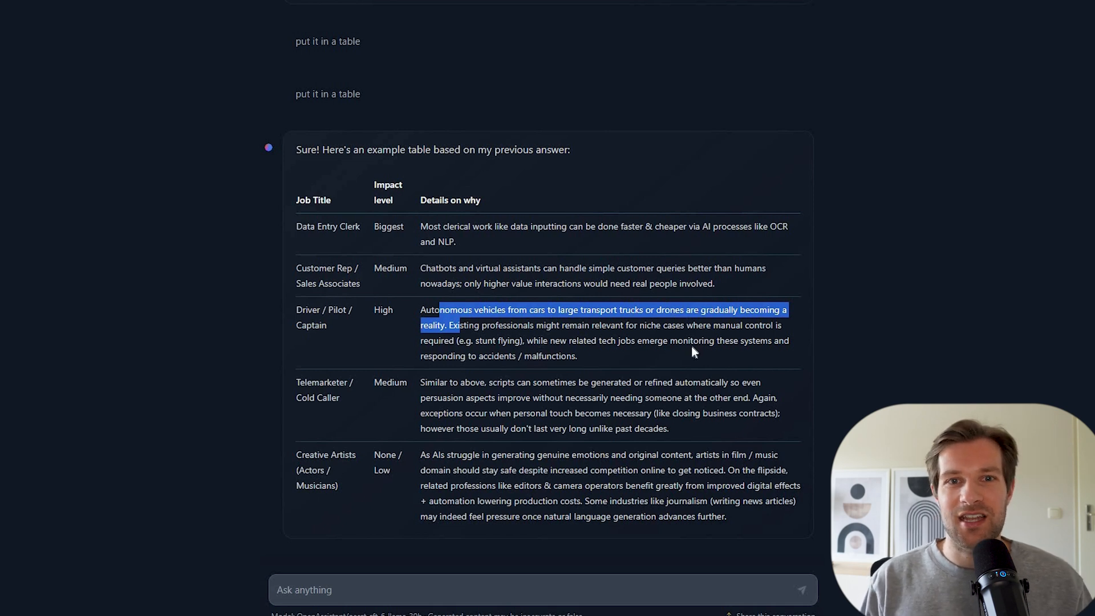
mouse_move(712, 358)
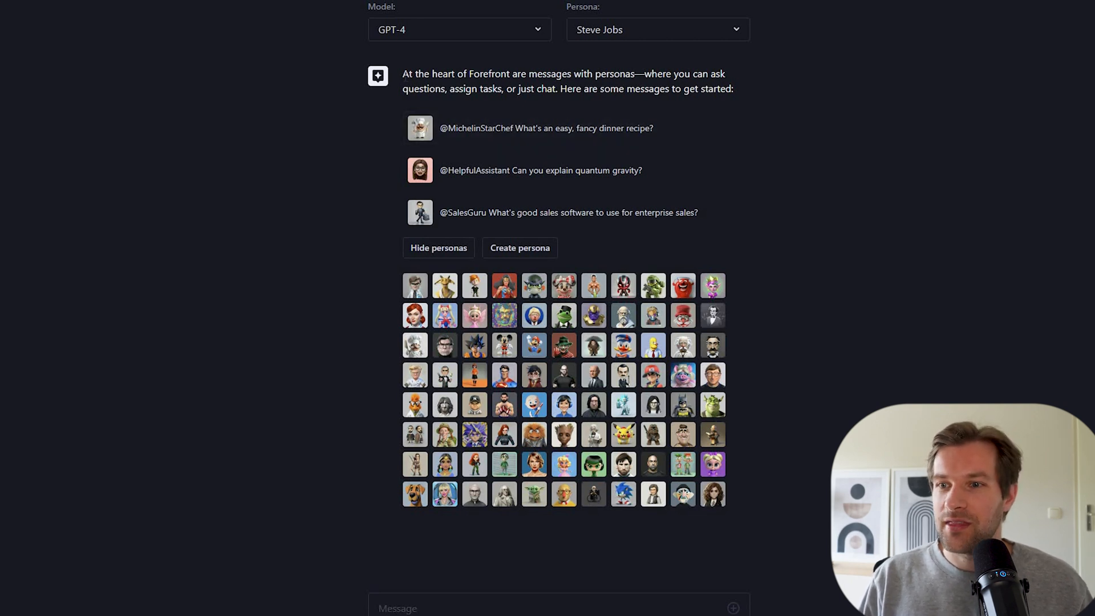
- Check the Model dropdown shows GPT-3.5 and GPT-4, keeping GPT-4 selected
click(458, 30)
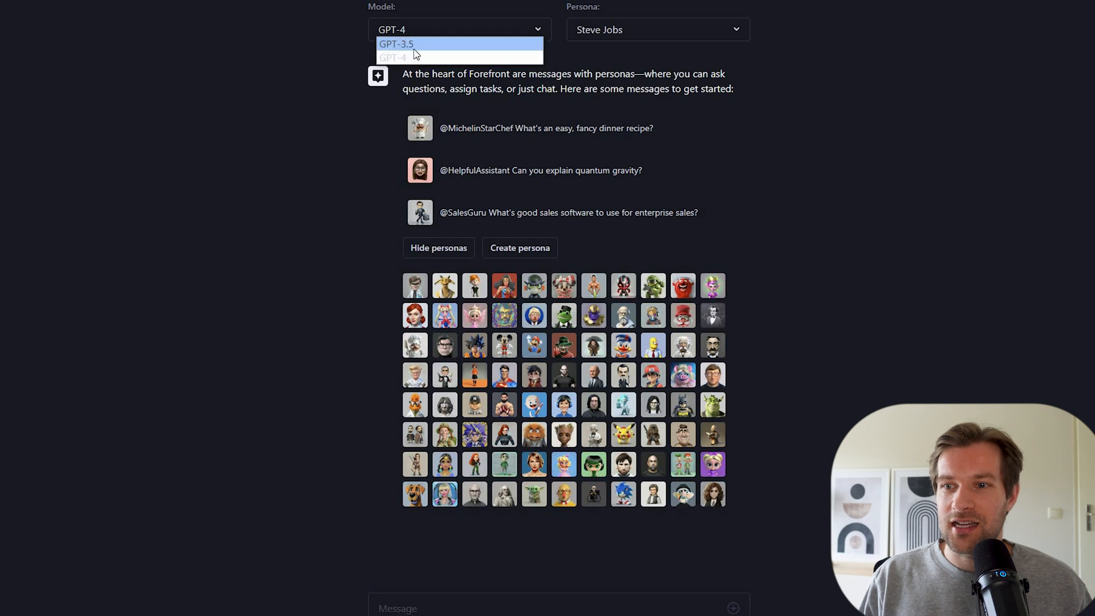
click(391, 57)
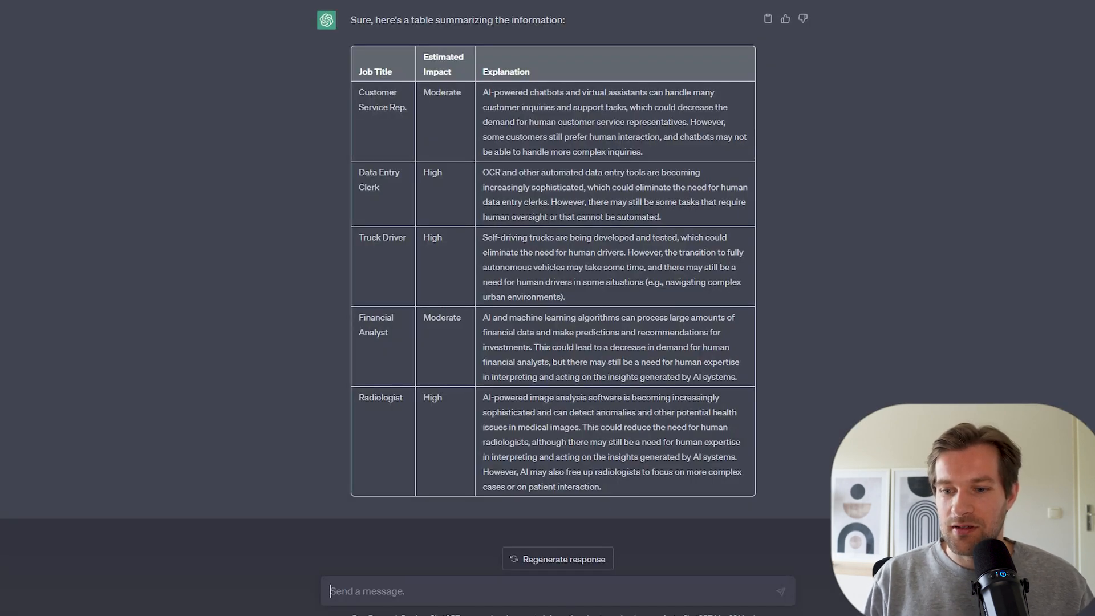
- Send ChatGPT the question 'What would steve jobs think of ai'
text(What would steve jo)
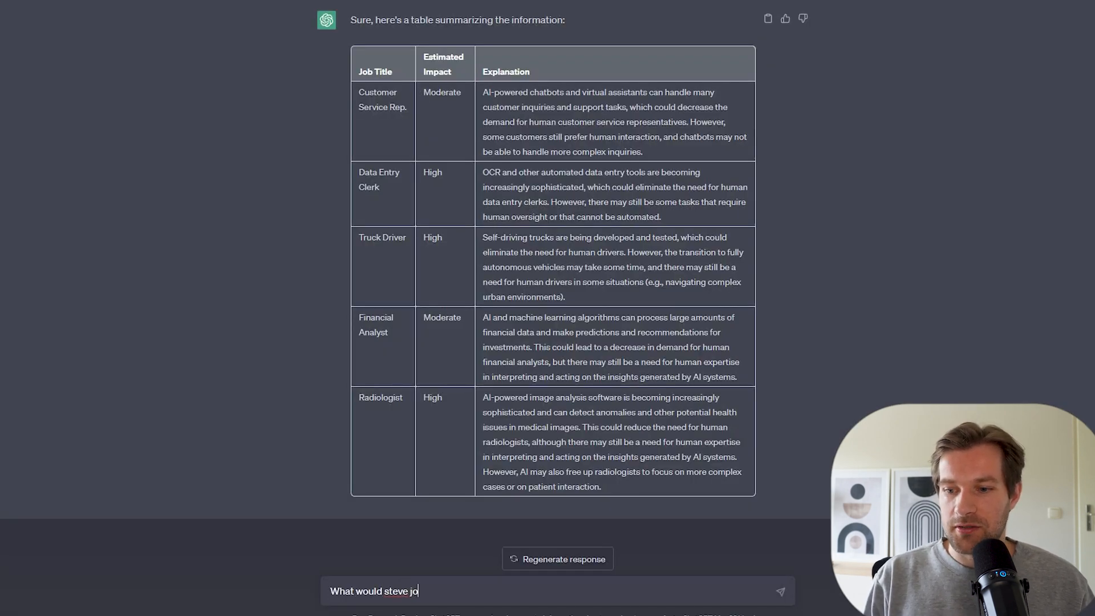
text(bs think of)
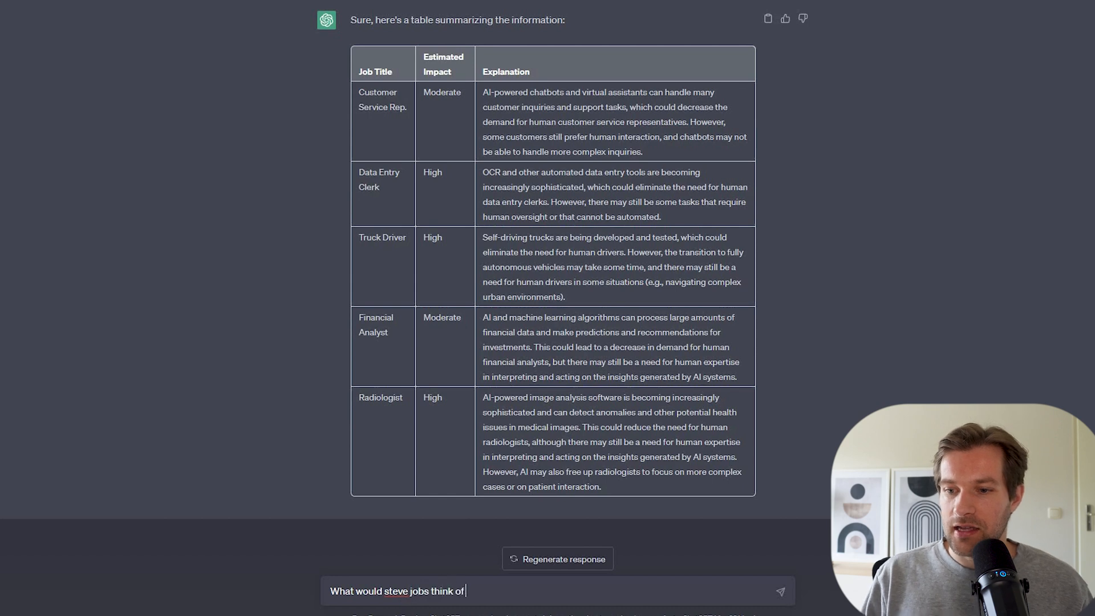
key(Return)
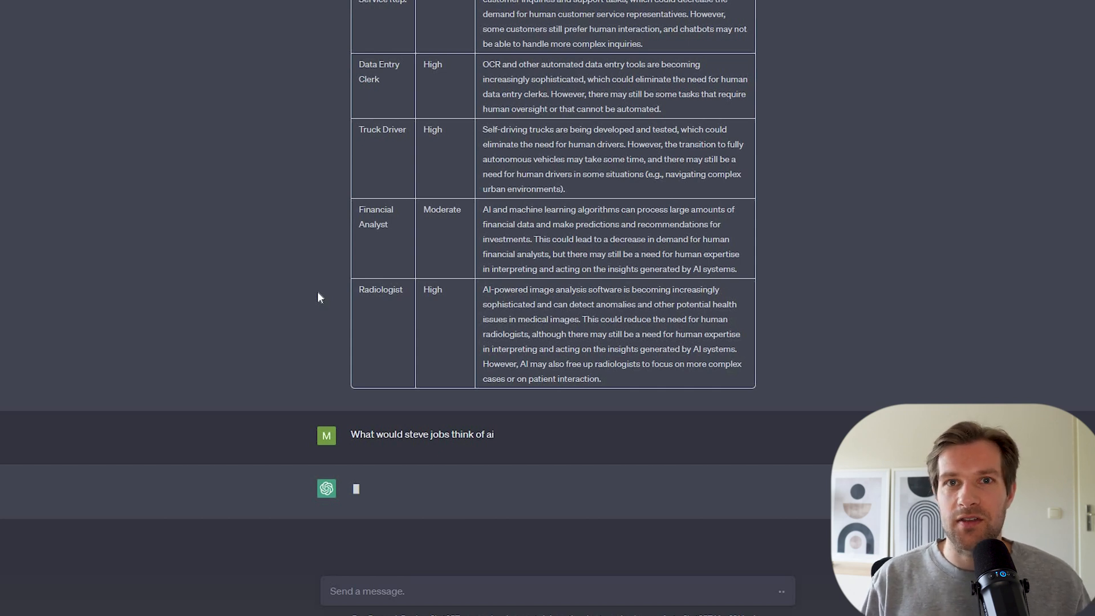
mouse_move(200, 108)
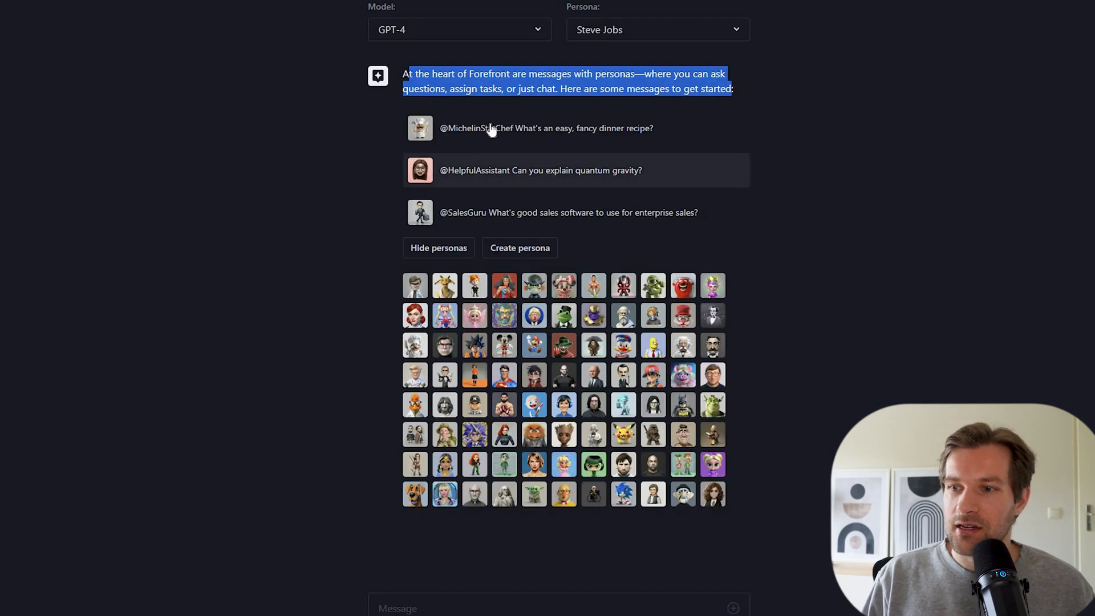
mouse_move(487, 128)
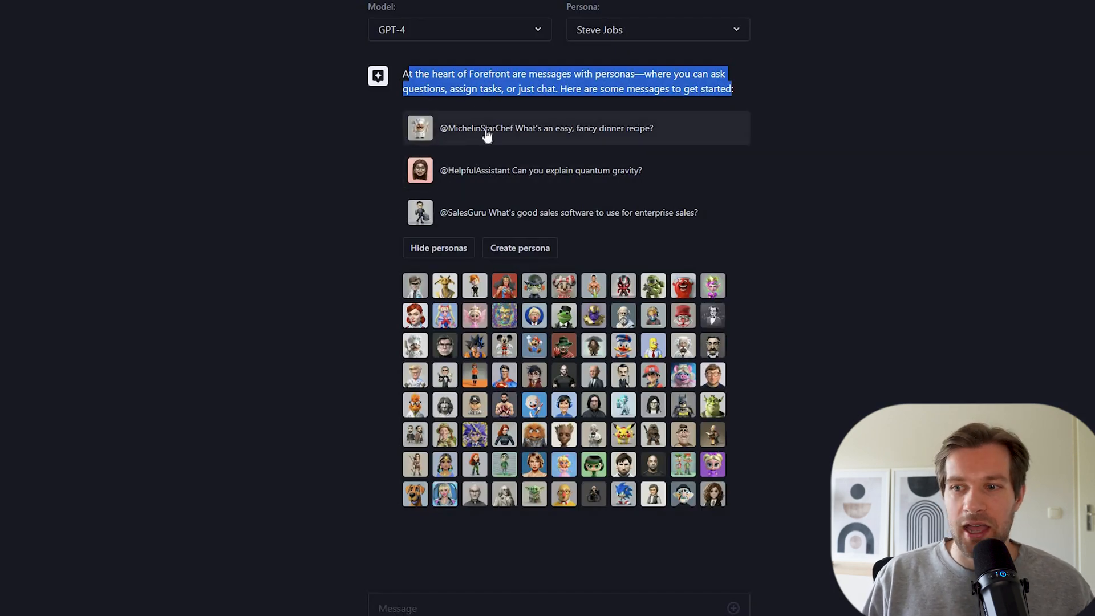
mouse_move(619, 135)
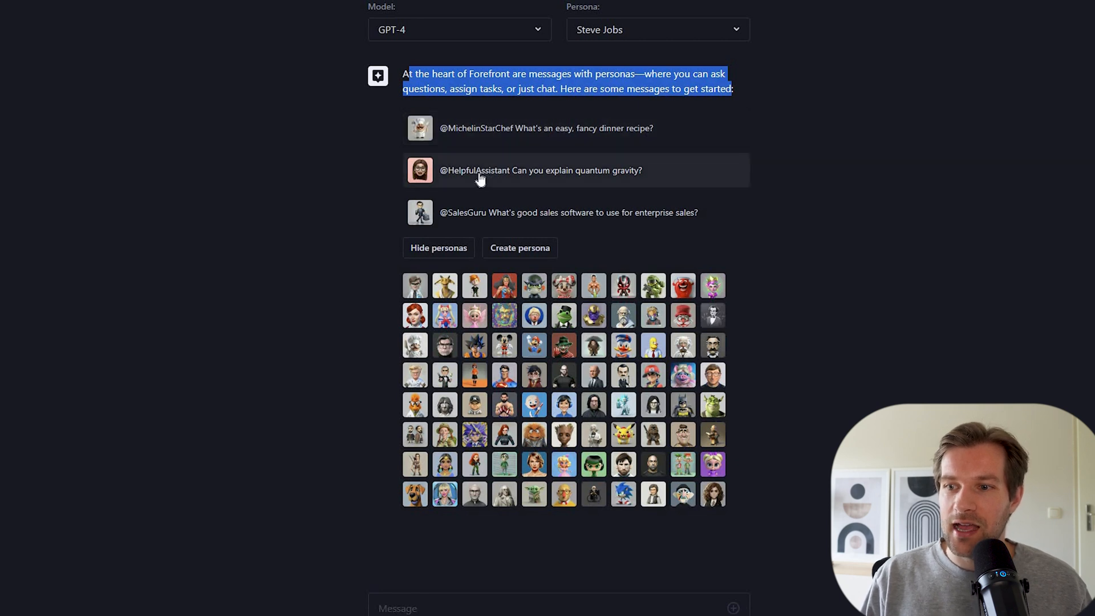
mouse_move(507, 179)
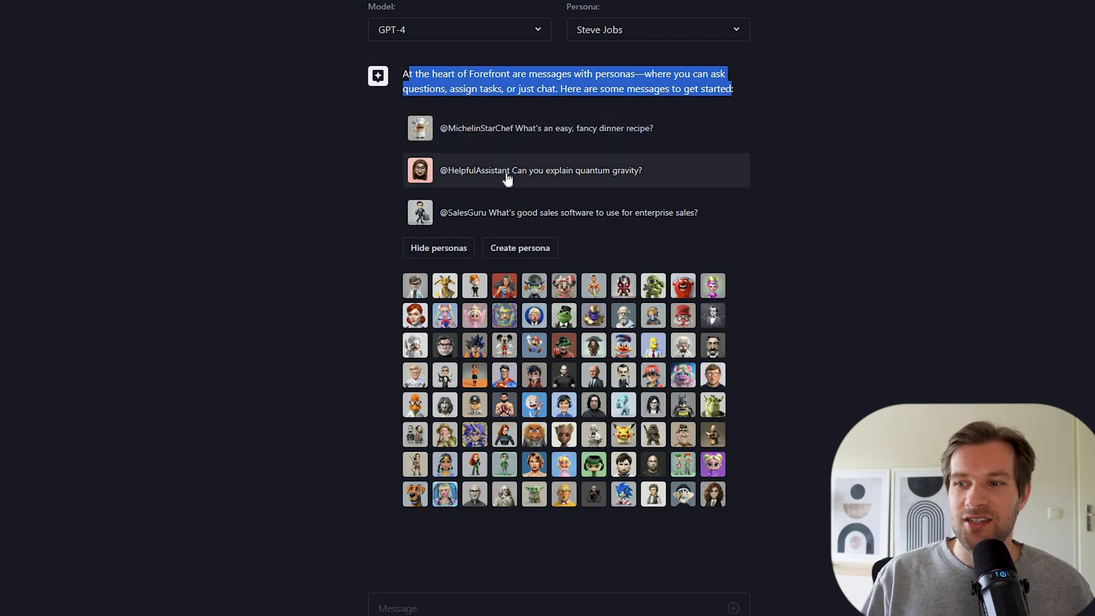
mouse_move(414, 314)
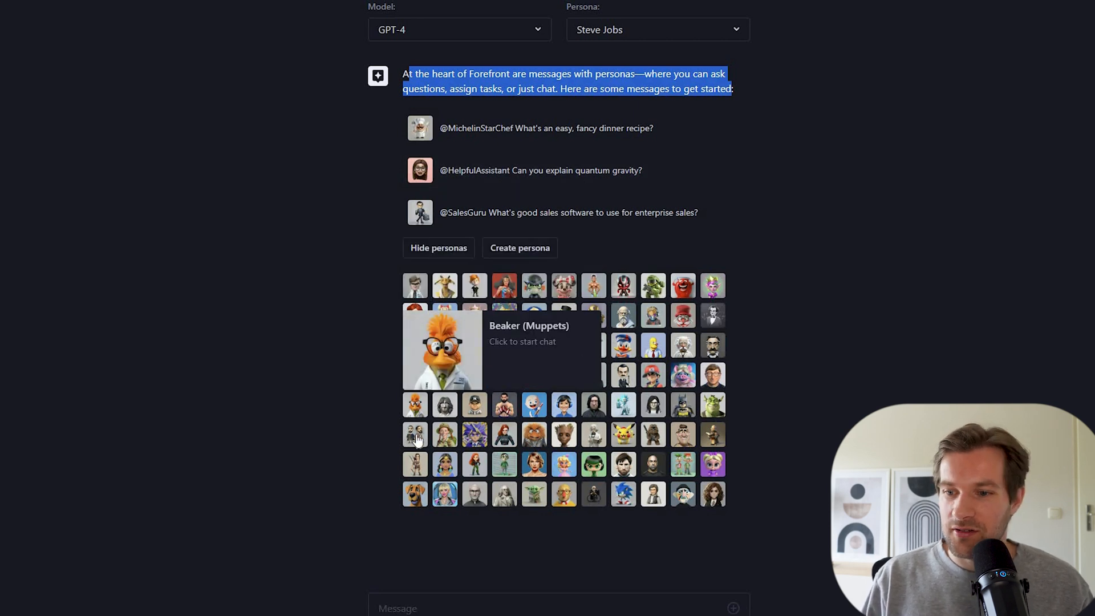
mouse_move(443, 464)
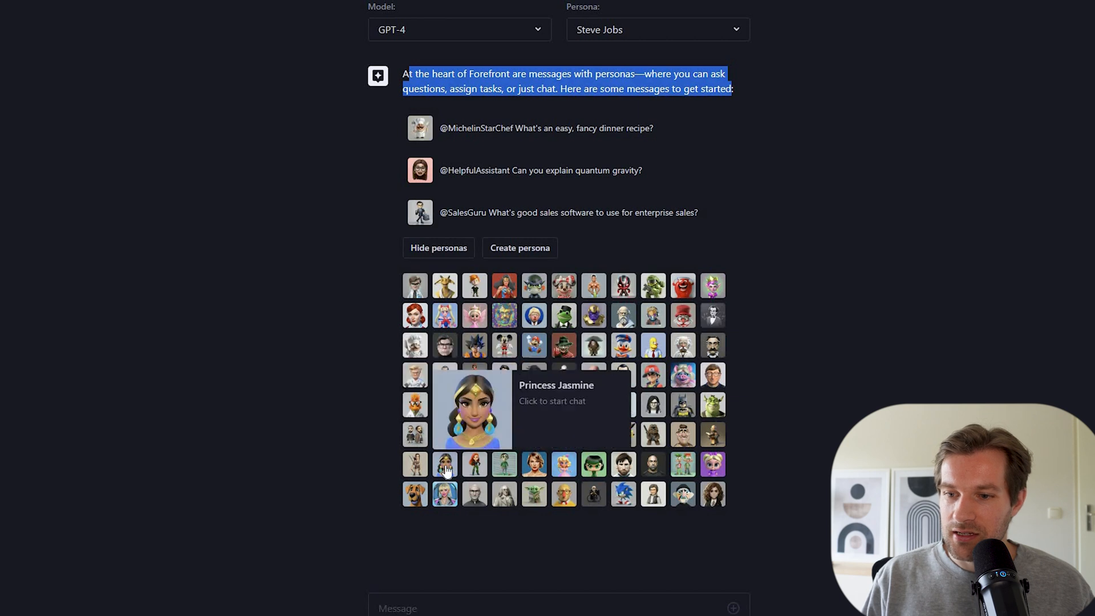
mouse_move(592, 292)
text(@)
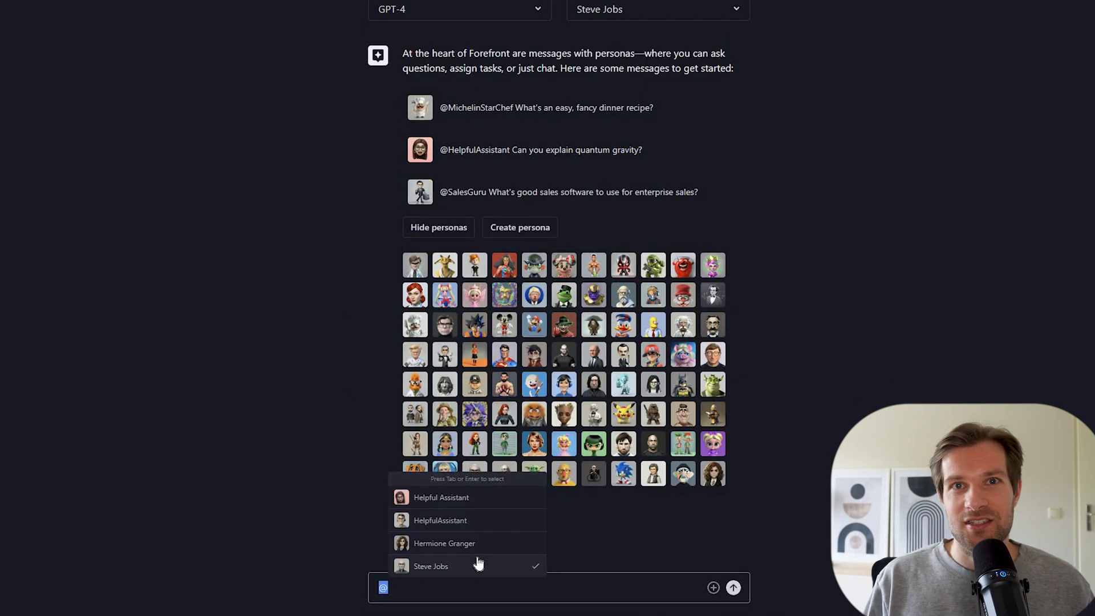
mouse_move(516, 383)
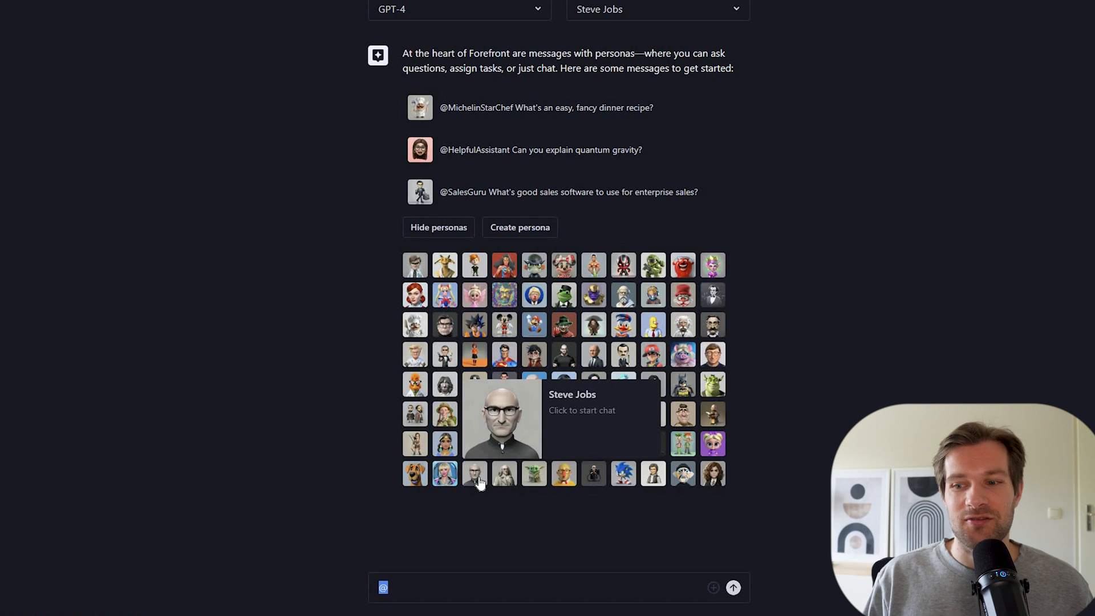
- Start a chat with the Steve Jobs persona from the persona gallery
click(501, 415)
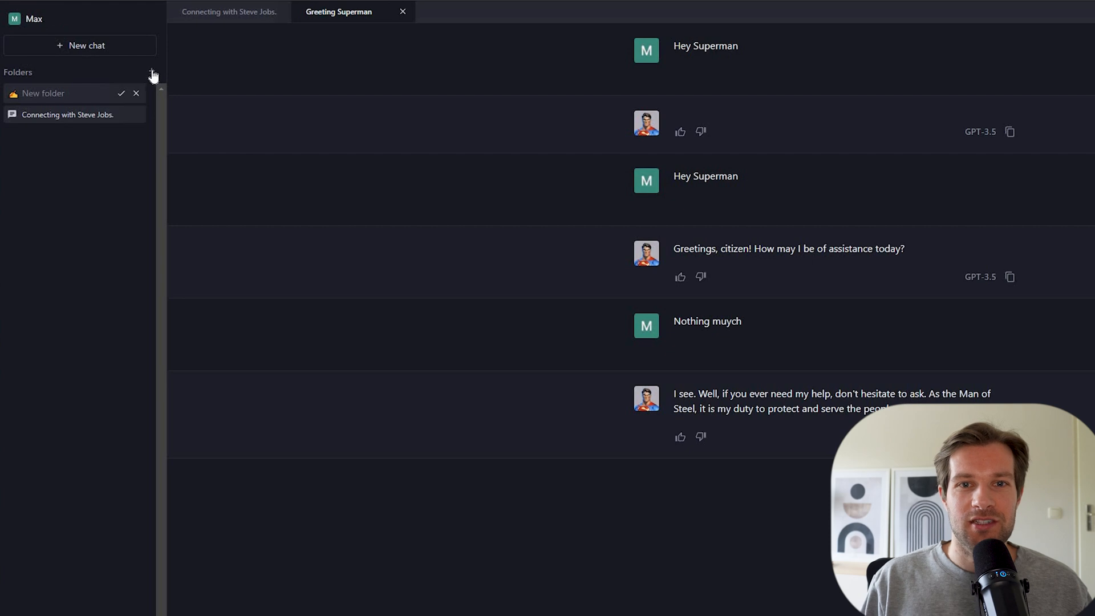
- Create a new folder named 'Conversations about tech' for the Steve Jobs chat
click(152, 75)
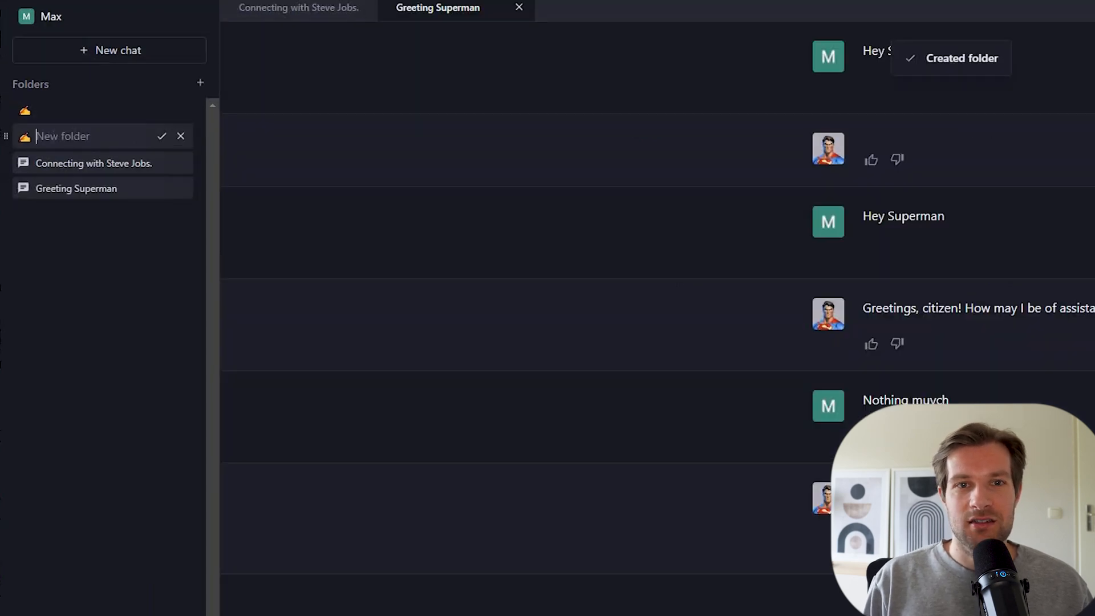
text(Conversation)
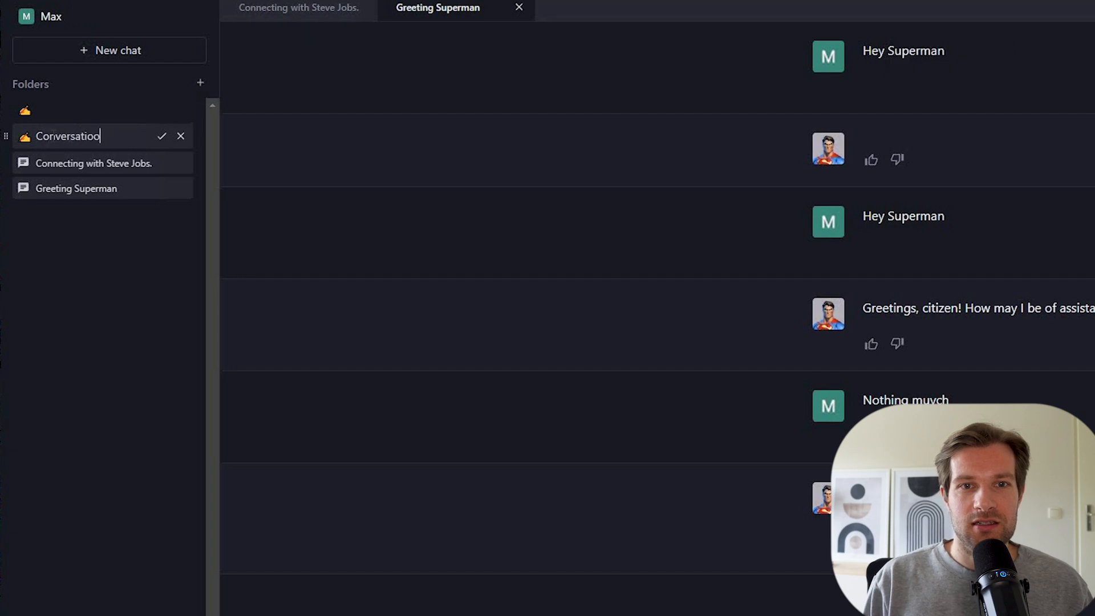
click(161, 136)
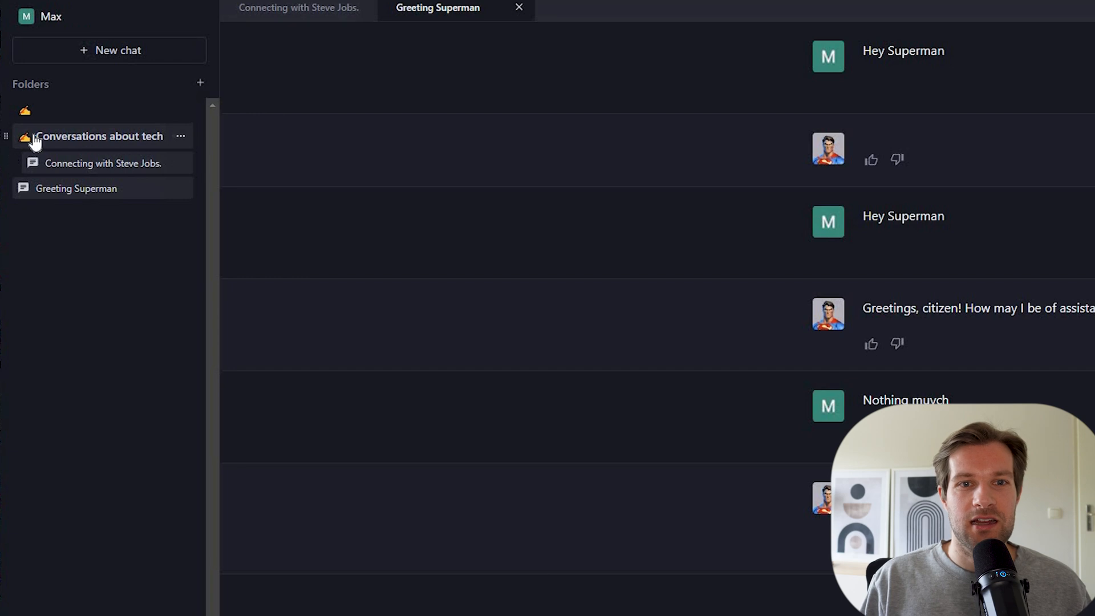
- Change the folder's emoji icon to a laptop from the emoji picker
click(103, 163)
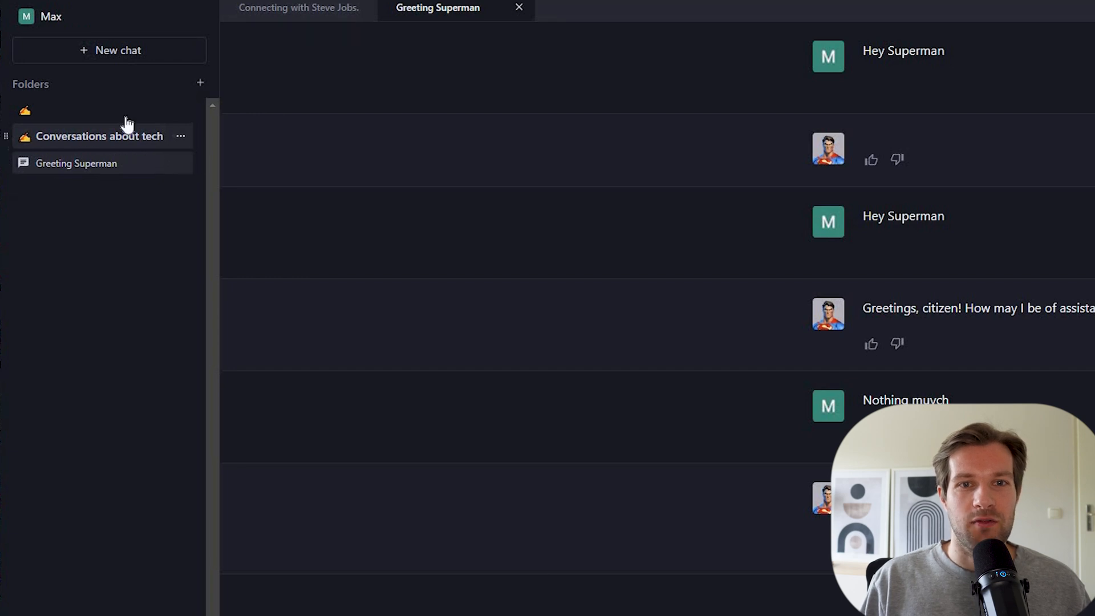
click(98, 136)
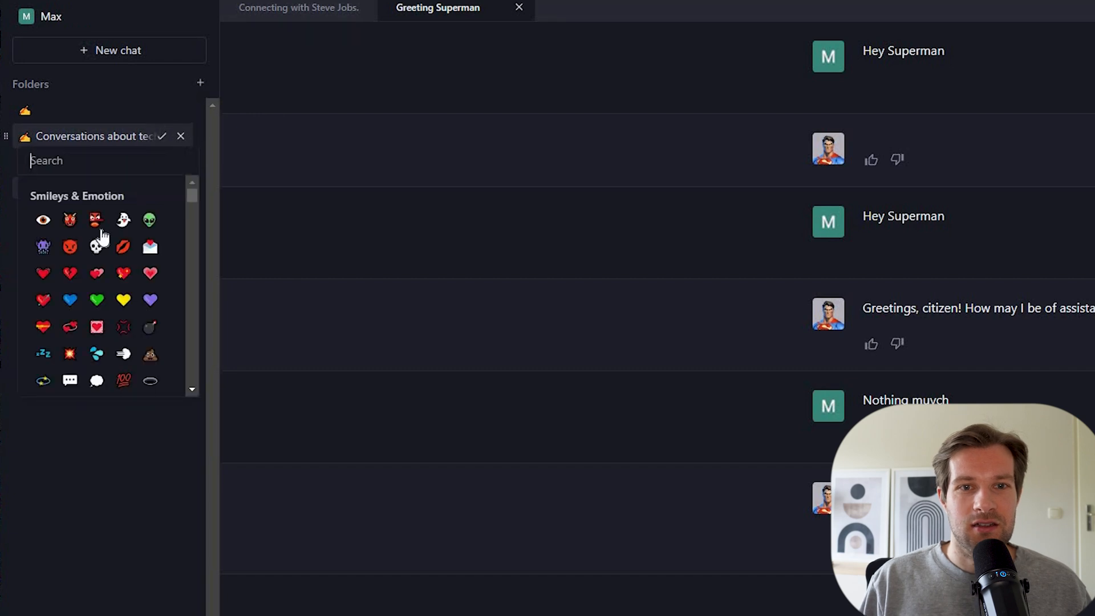
scroll(down, 3)
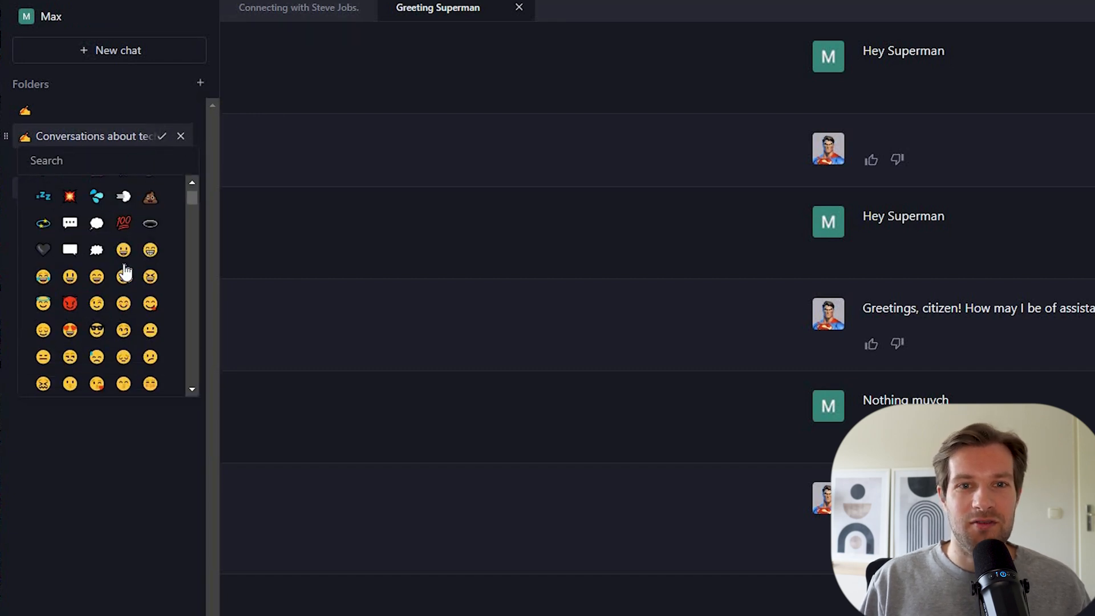
scroll(down, 3)
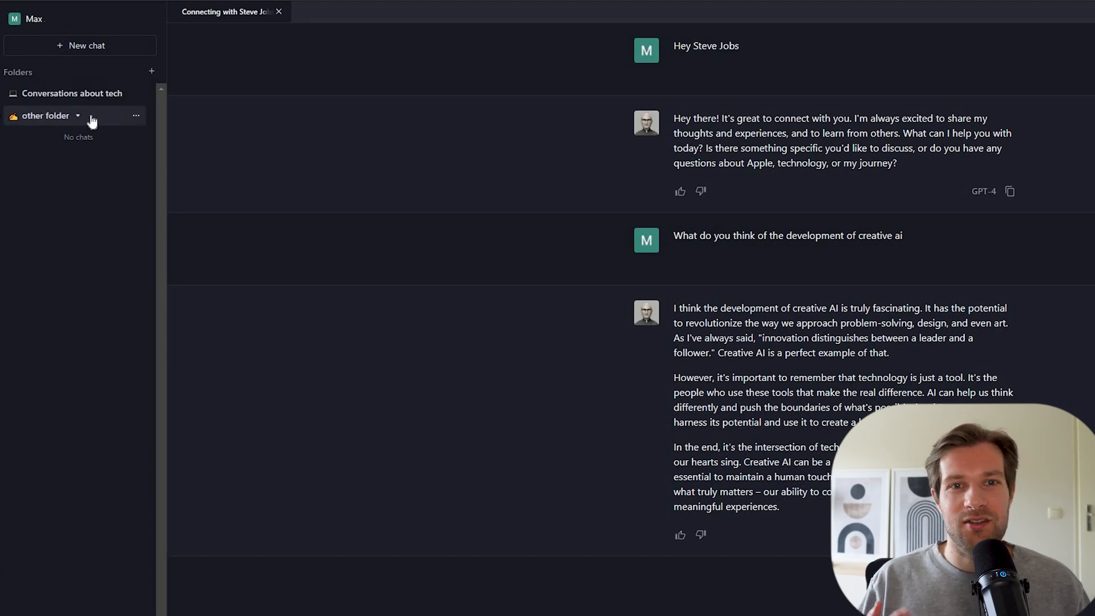
- In a new chat, generate a futuristic phone image with '#imagine phone of future'
click(72, 93)
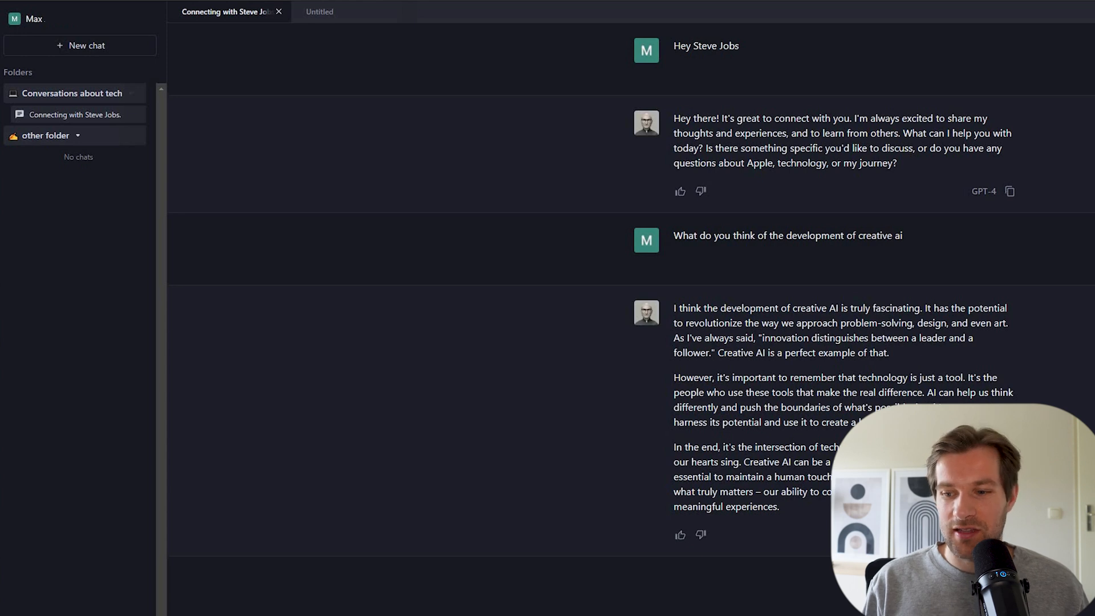
text(#imagine)
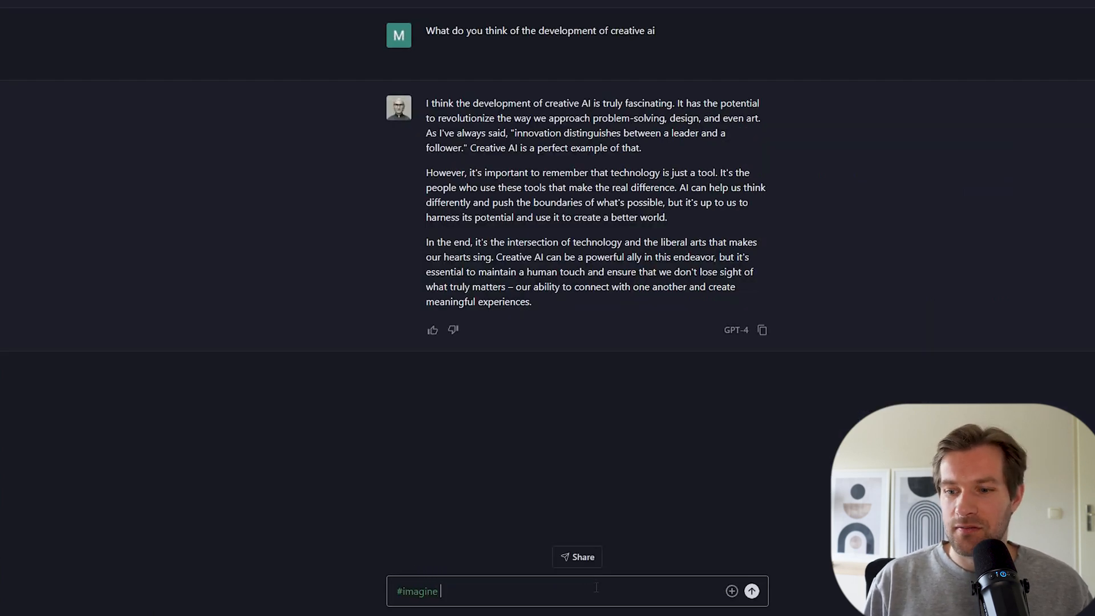
text(phone)
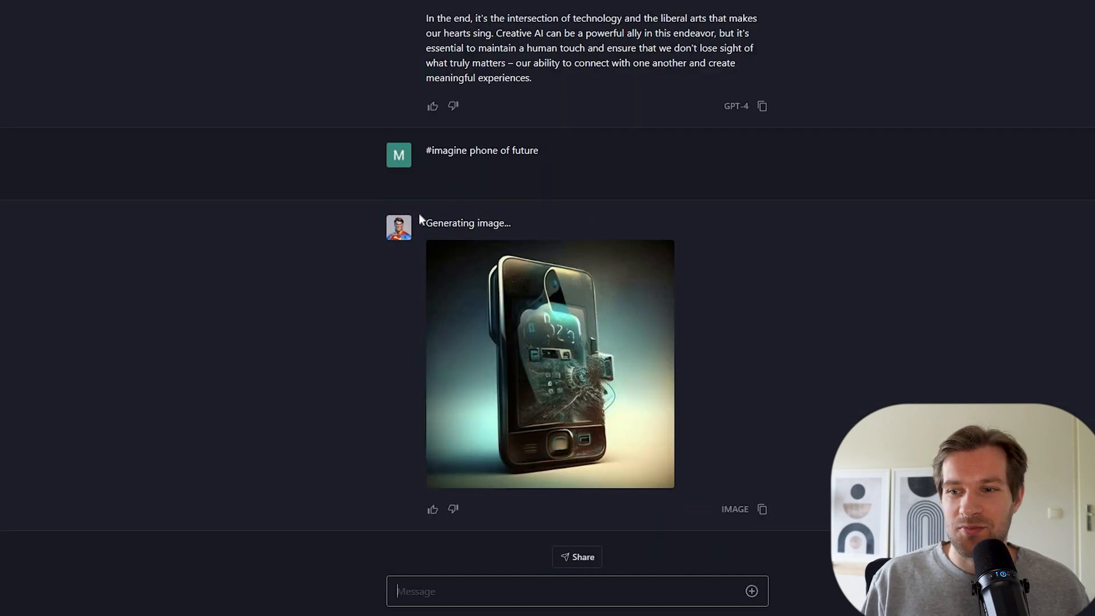
mouse_move(555, 333)
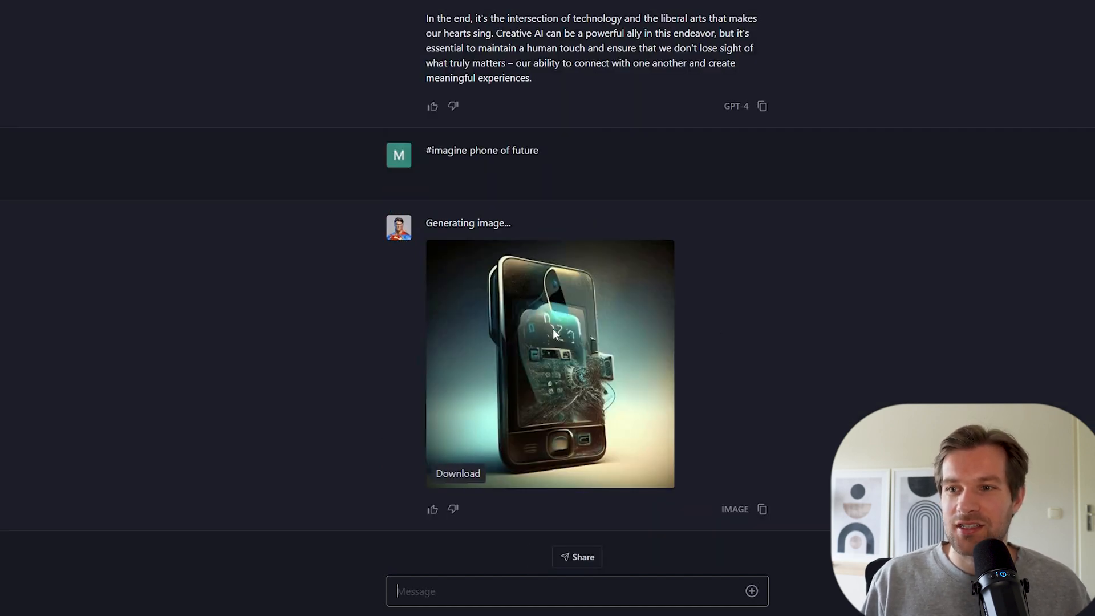
scroll(up, 3)
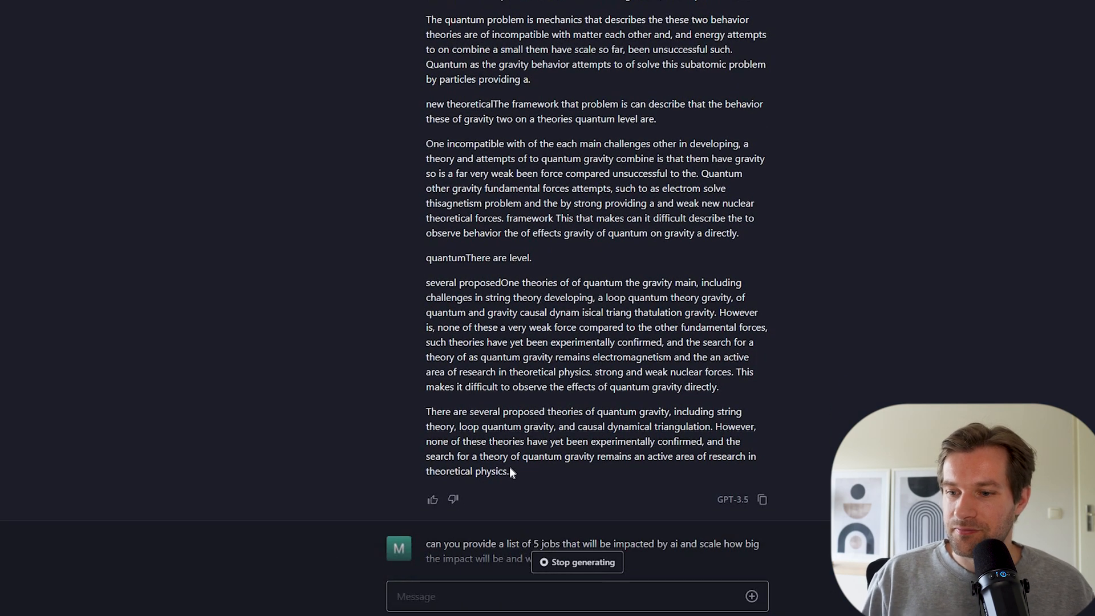
- Follow Forefront's five-jobs AI impact answer as it streams in
scroll(down, 3)
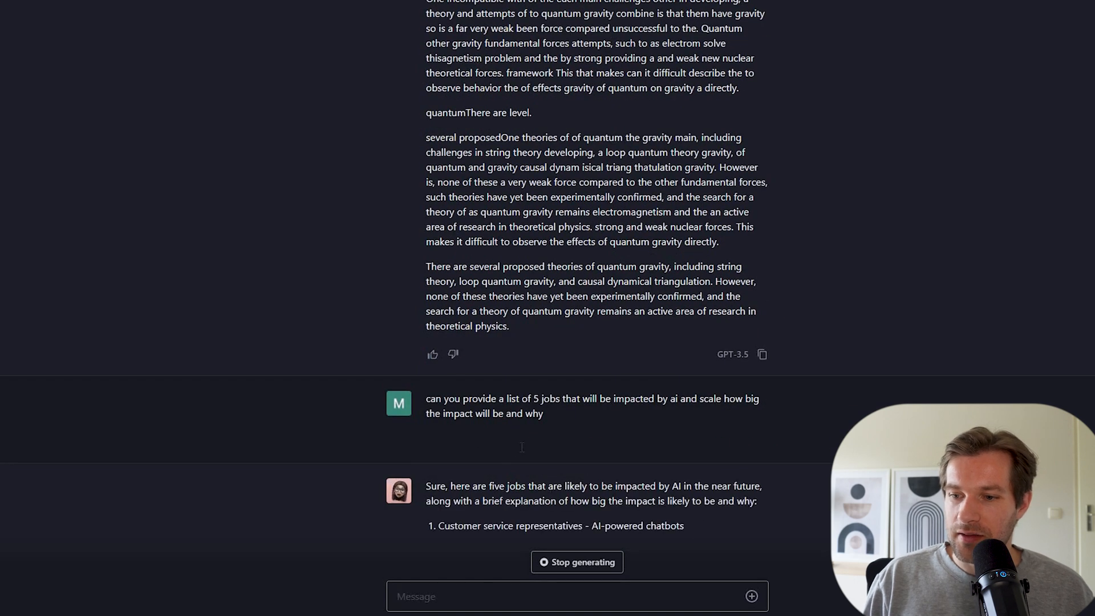
scroll(down, 3)
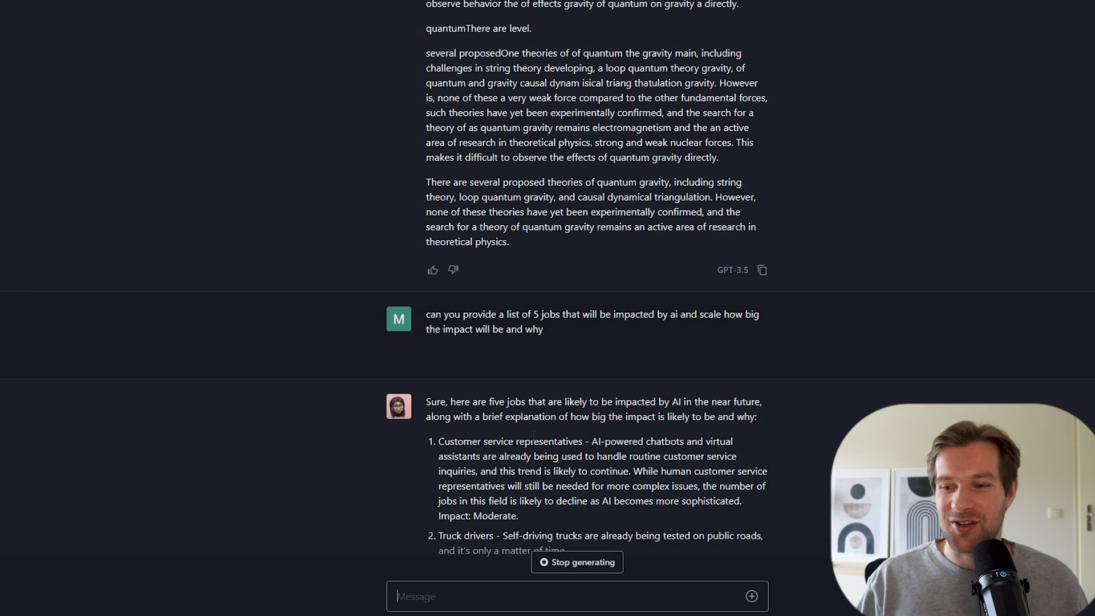
scroll(down, 3)
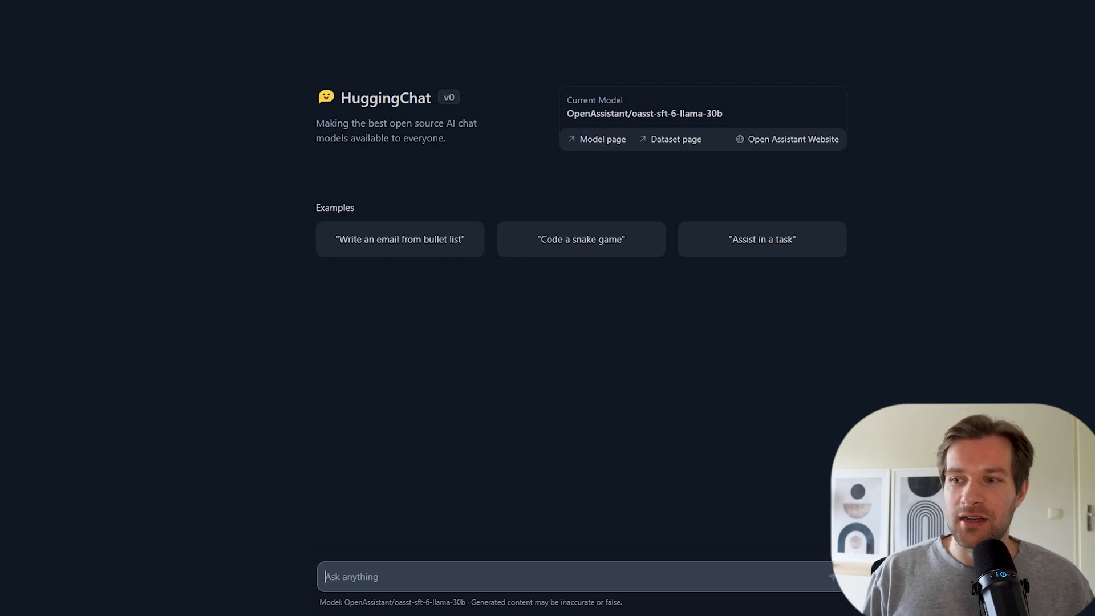
mouse_move(332, 39)
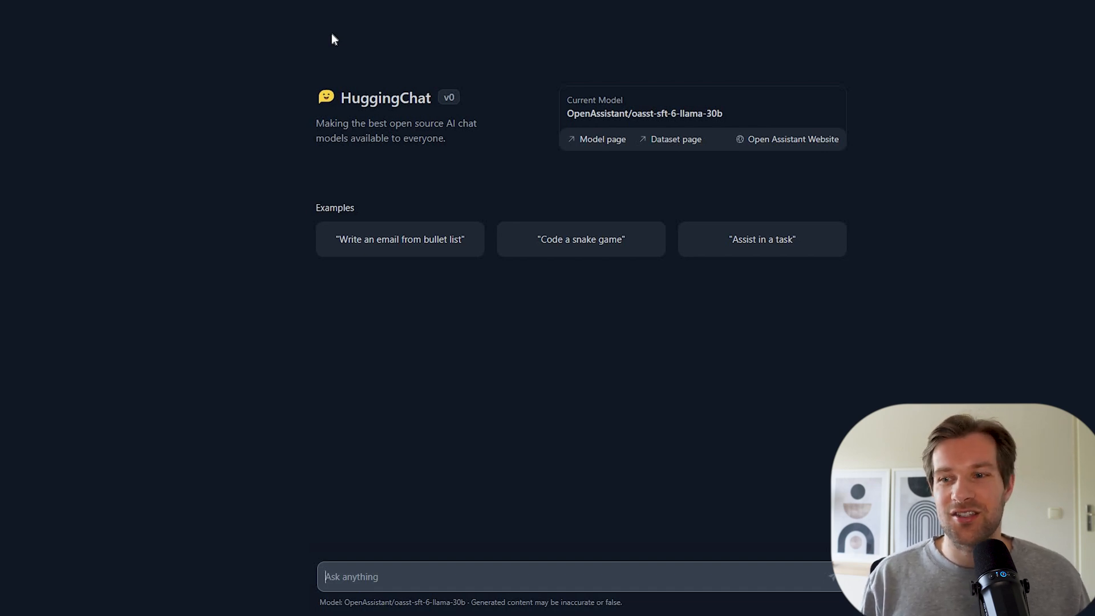
mouse_move(521, 465)
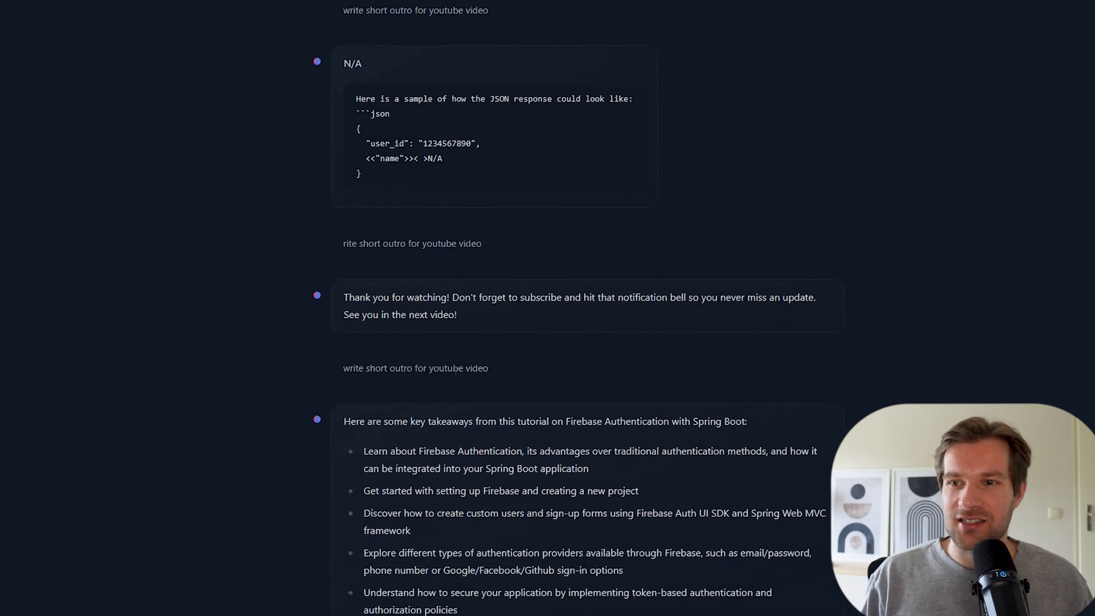
mouse_move(487, 127)
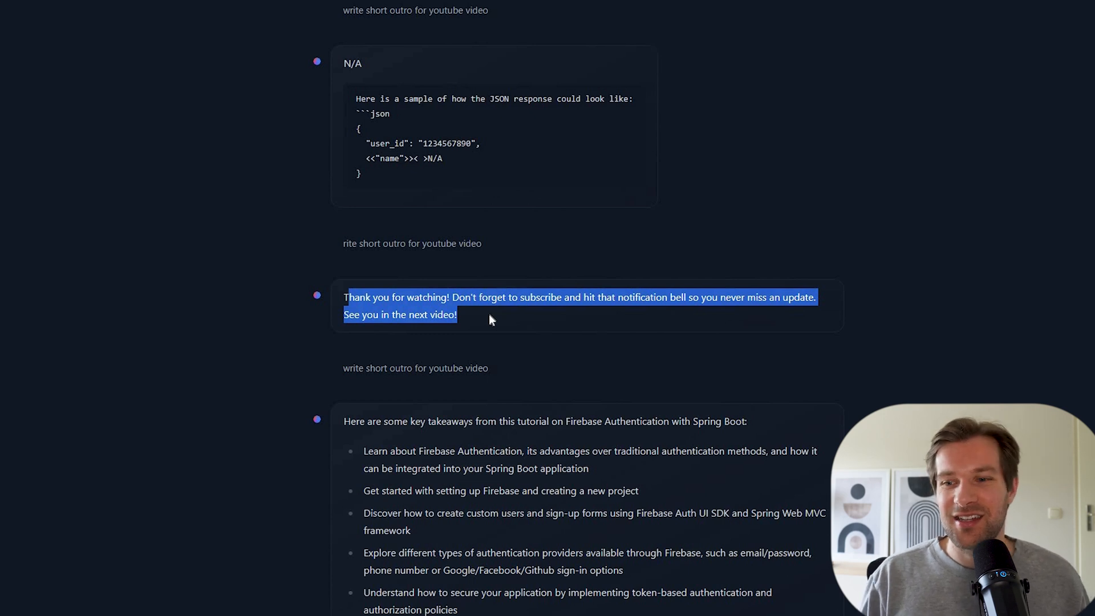
- Scroll down through the outro conversation's differing 'Thank you for watching!' replies
scroll(down, 3)
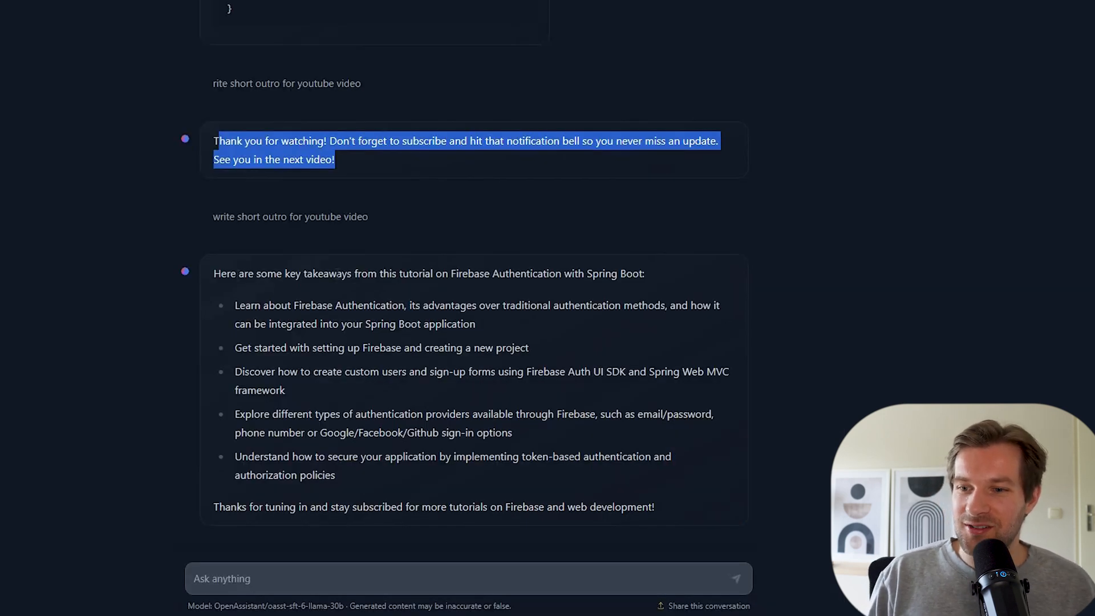